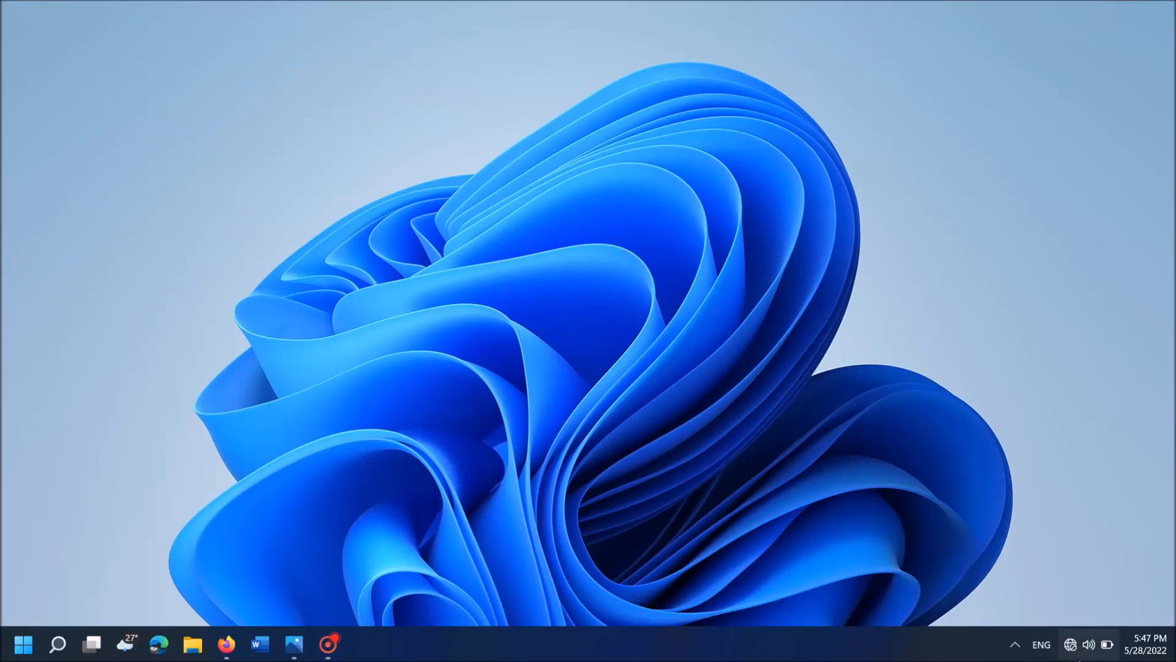
Search 'troubleshoot settings' and go from the Troubleshoot page to Other troubleshooters
click(1087, 644)
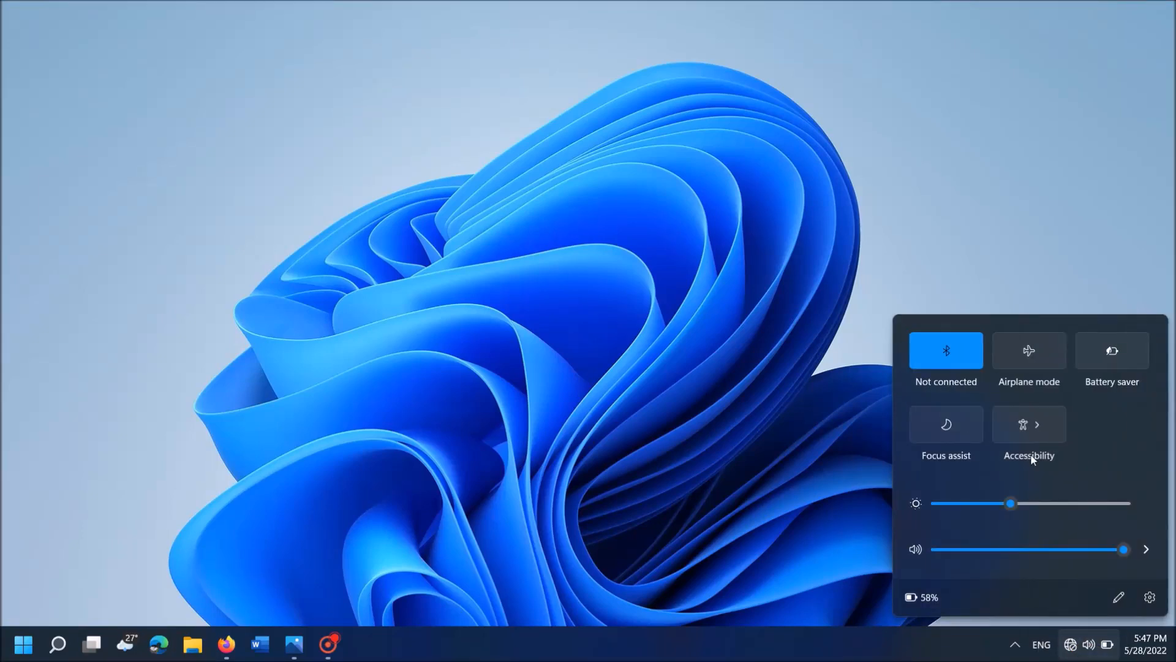
click(574, 314)
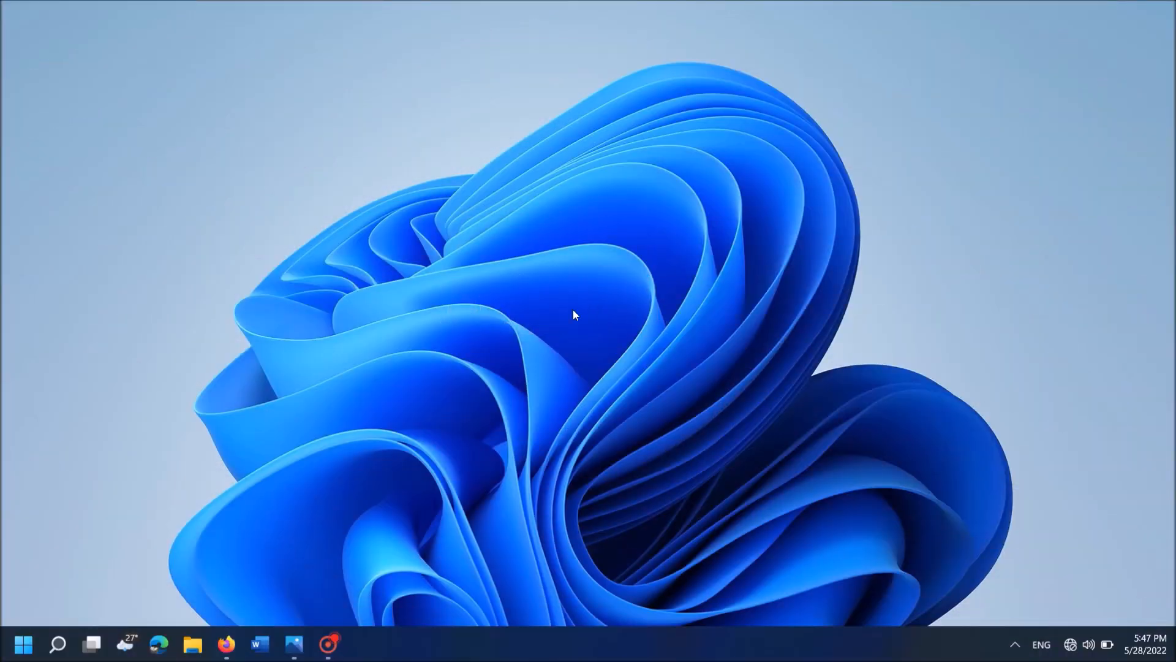
click(57, 644)
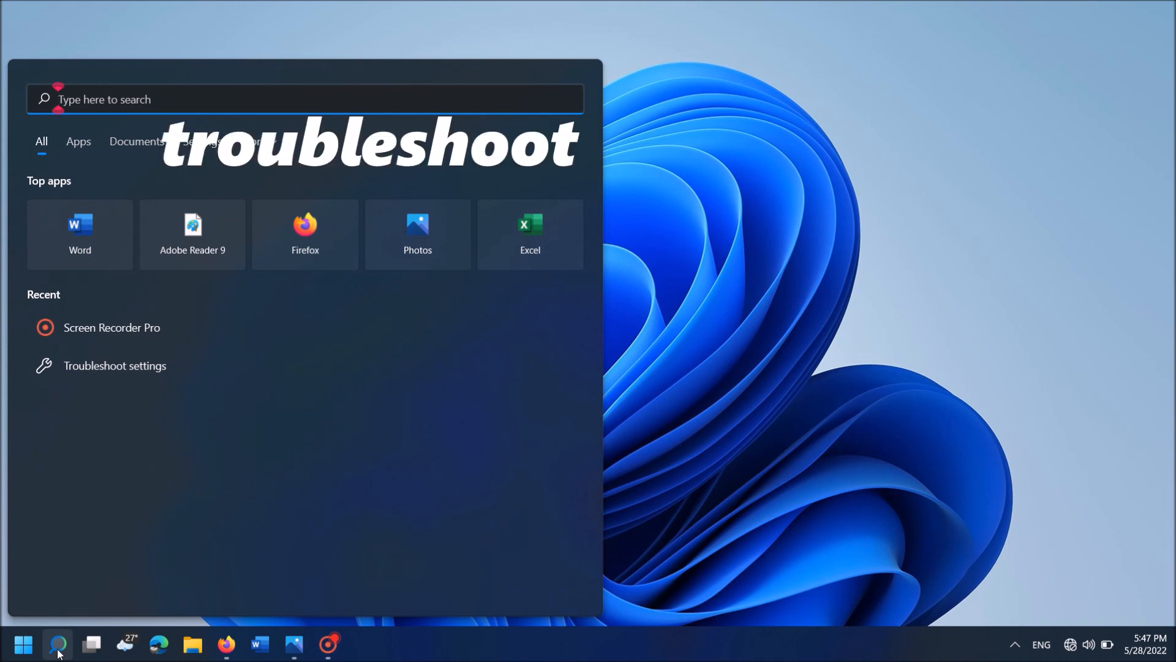
text(troubleshoot settings)
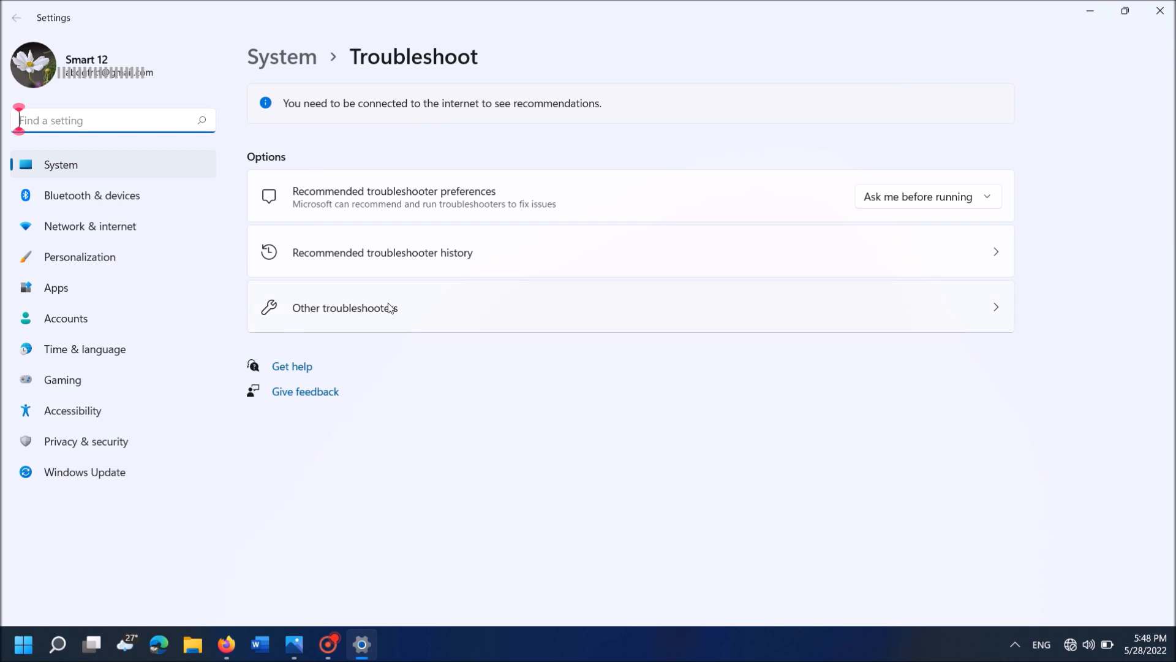
click(344, 308)
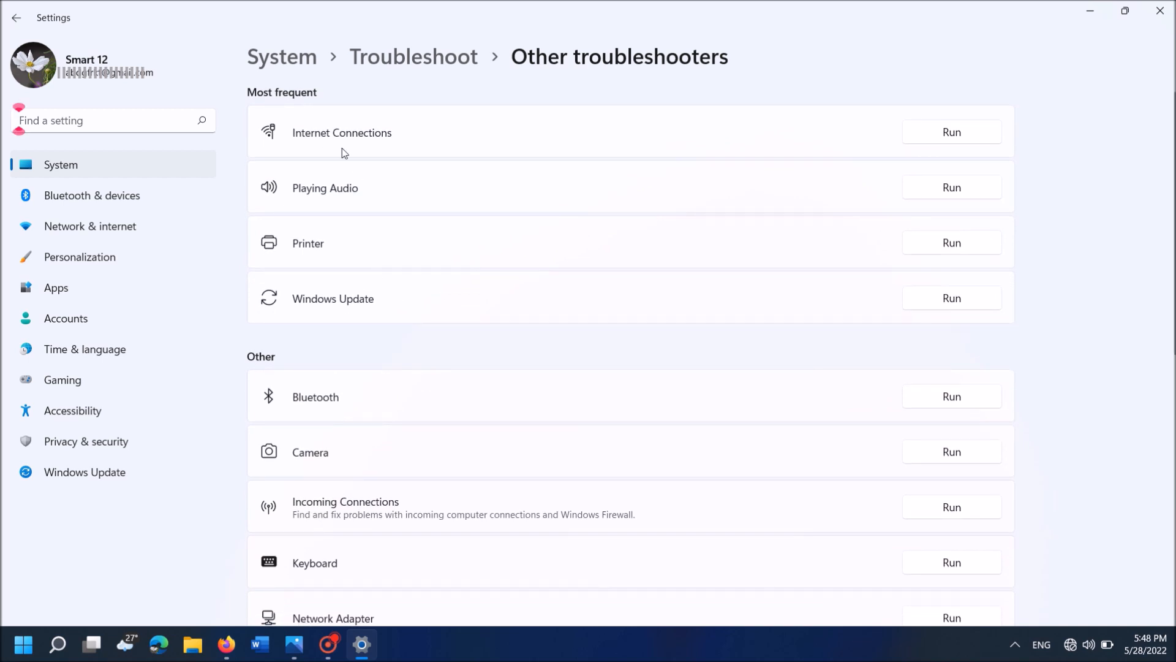
mouse_move(964, 134)
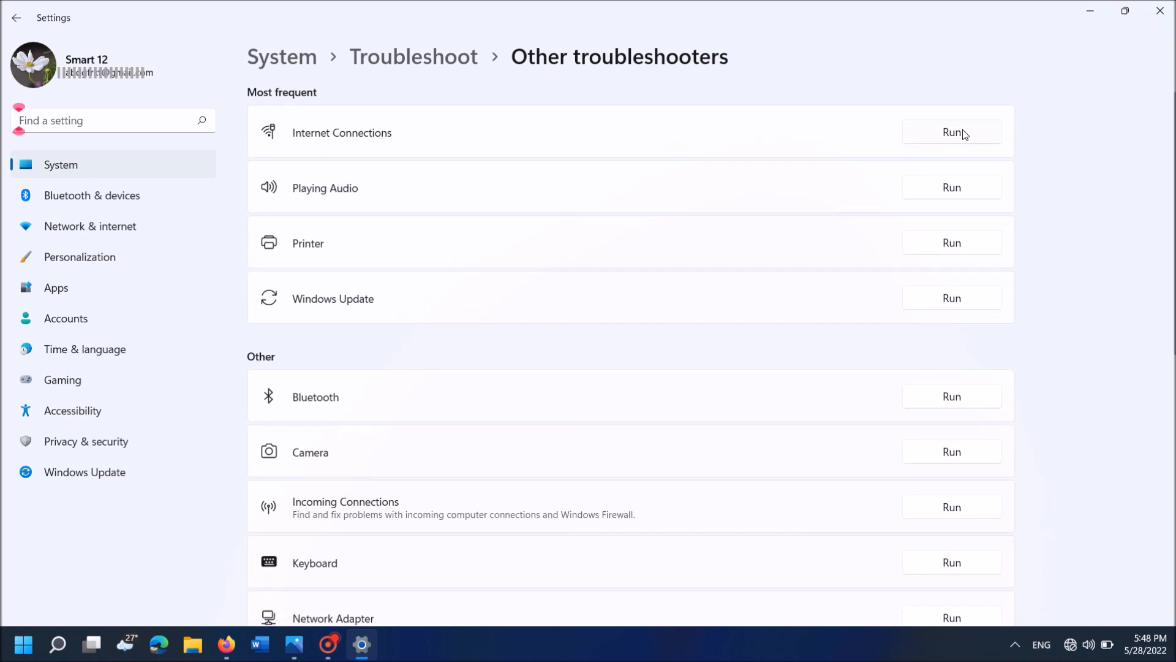
Run Internet Connections troubleshooter with administrator repairs to fix the disabled Wi-Fi adapter, then close
click(950, 132)
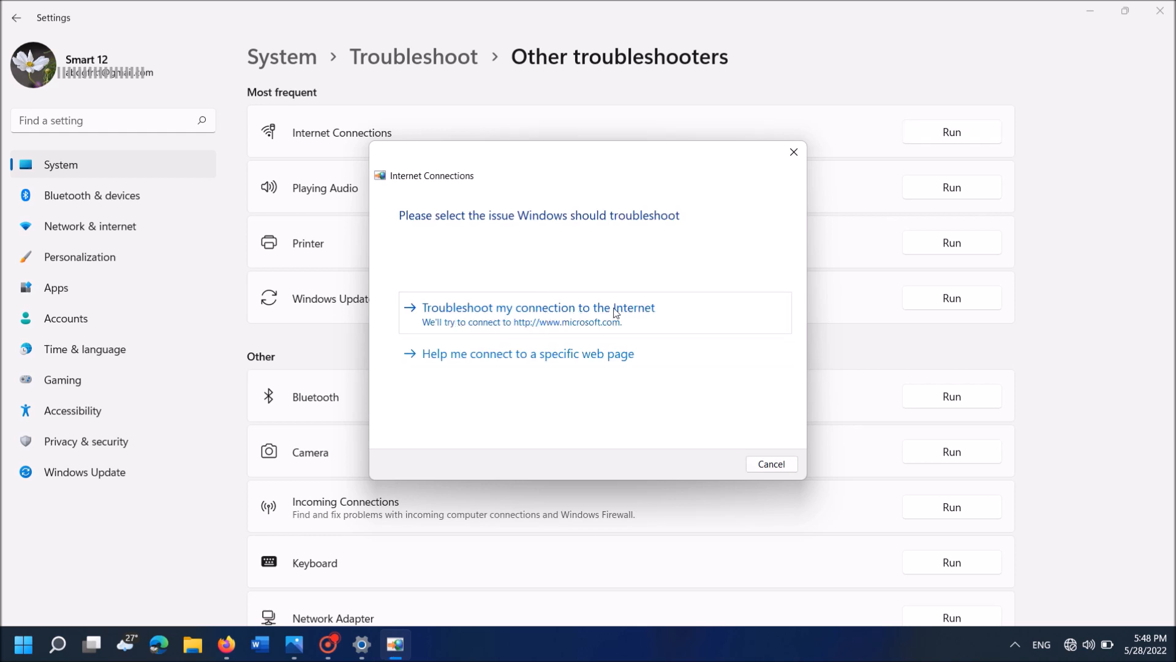
click(536, 312)
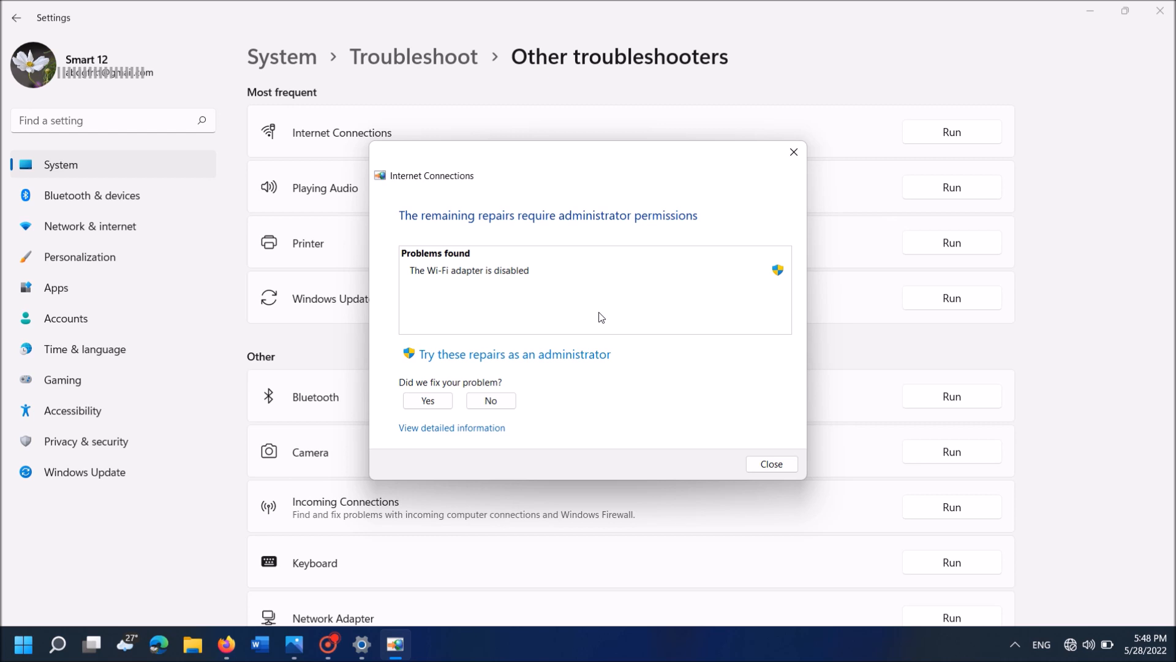
mouse_move(442, 261)
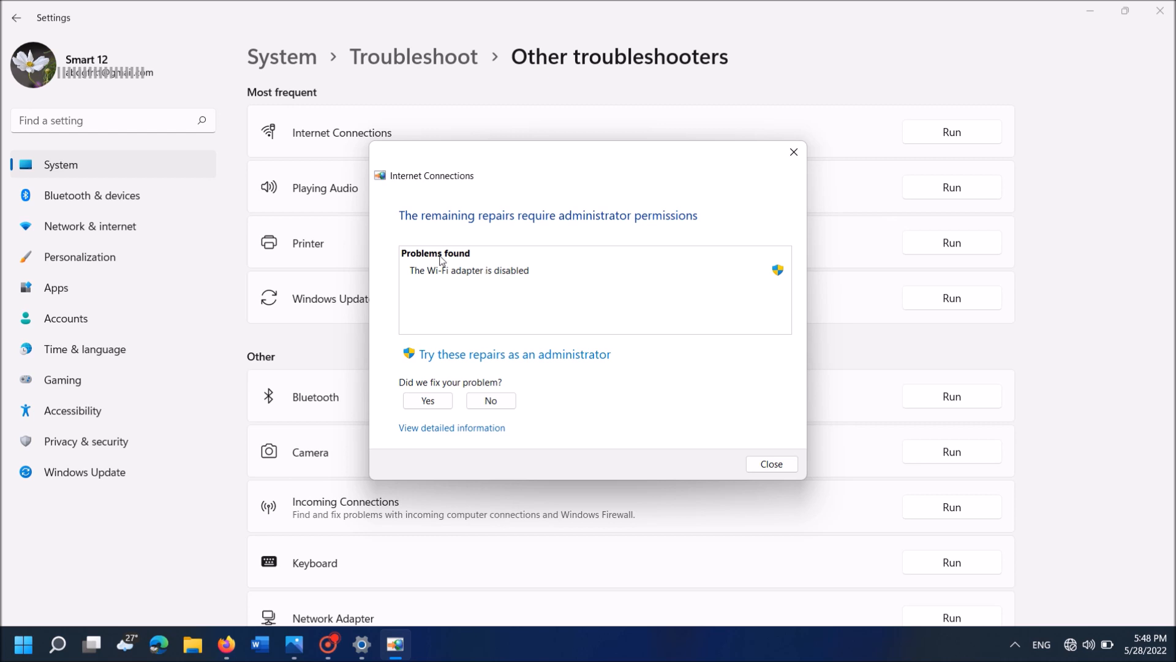
mouse_move(444, 364)
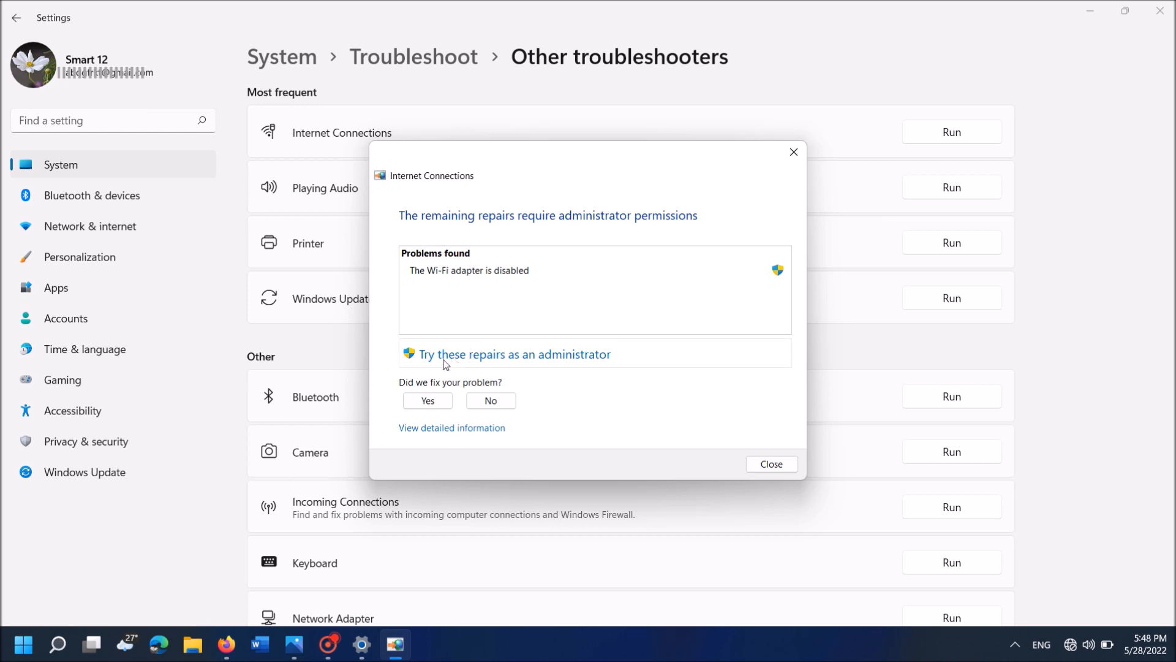
mouse_move(478, 373)
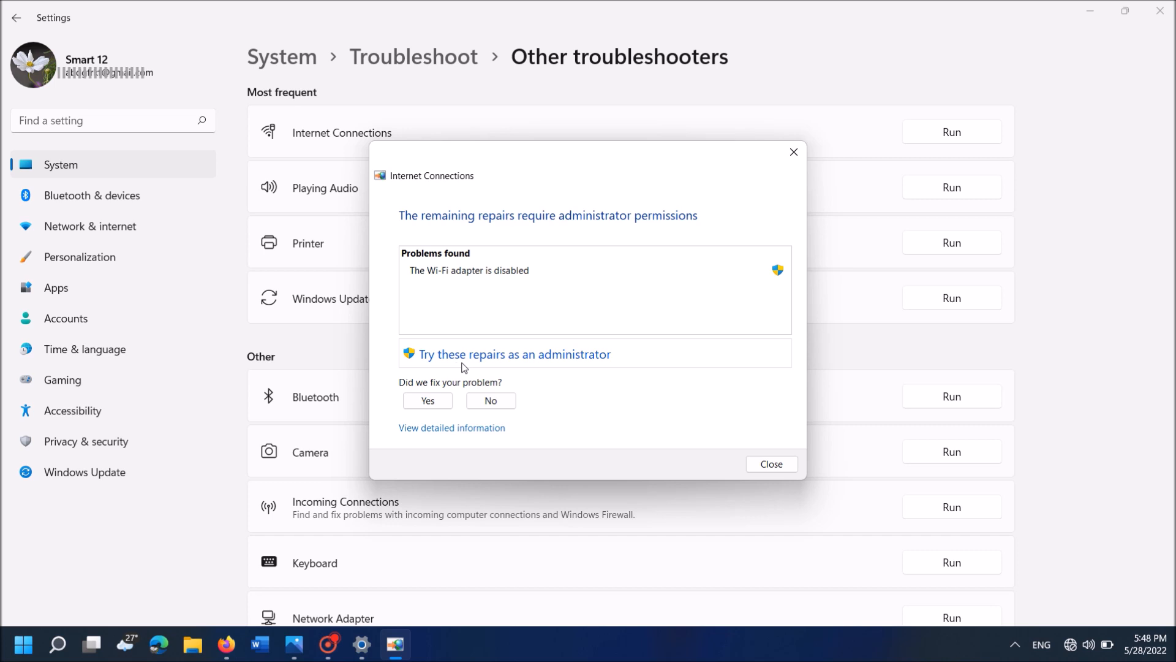
click(533, 362)
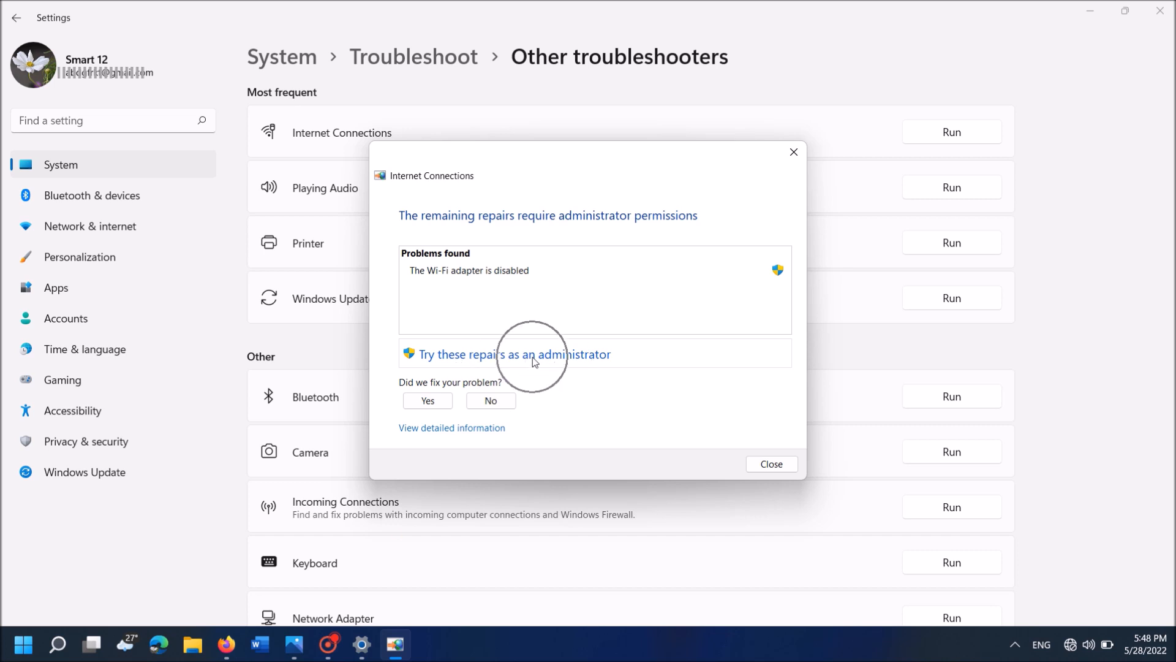
click(522, 354)
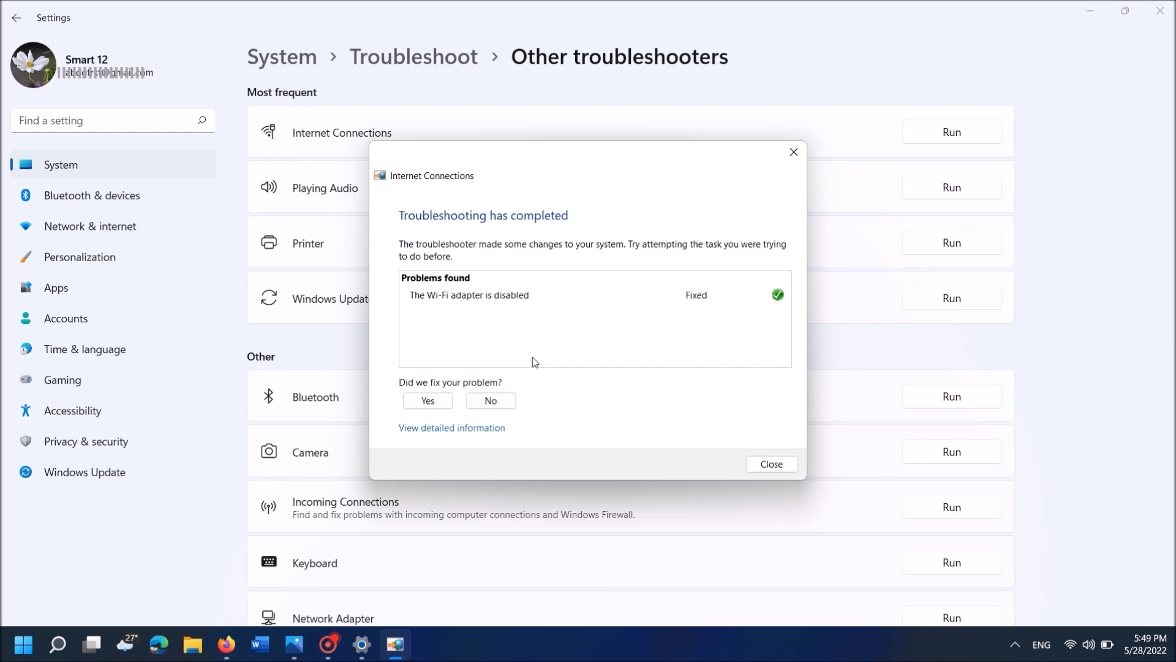
click(427, 400)
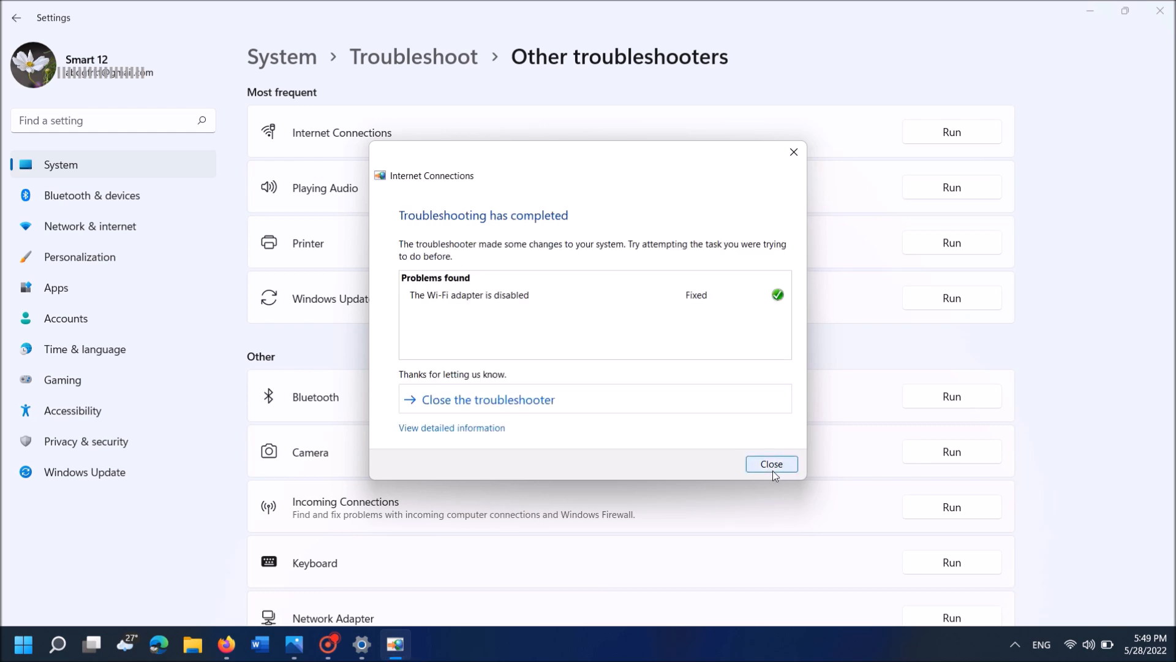
click(771, 464)
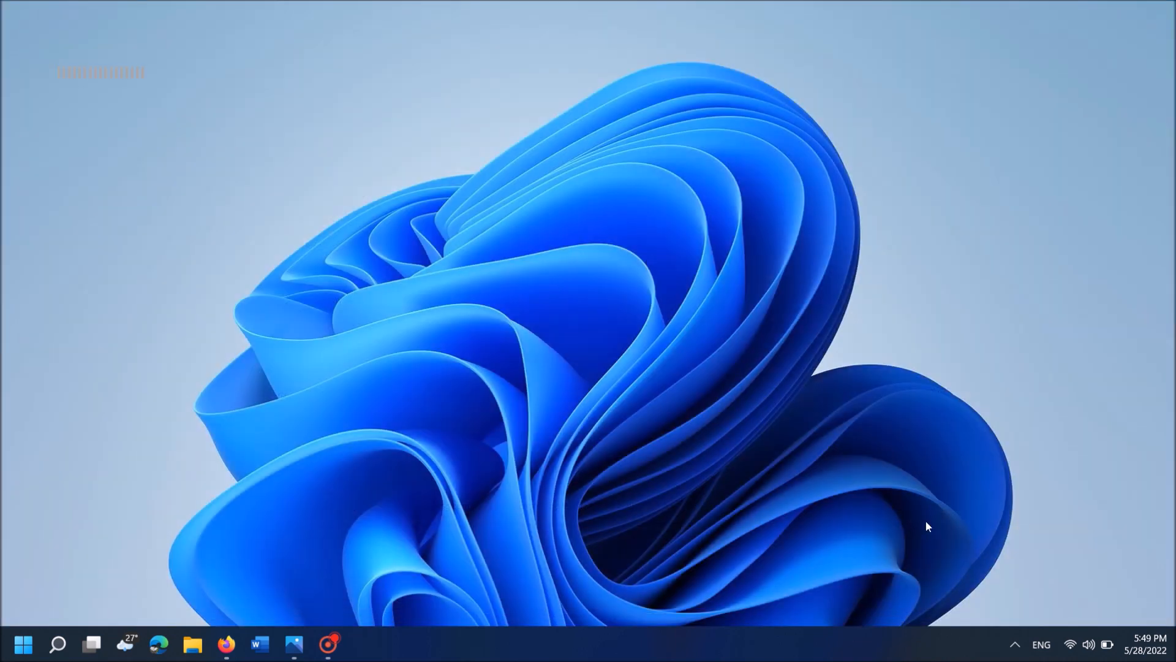
Search 'services' and bring up Run as administrator for the Services app
click(1070, 644)
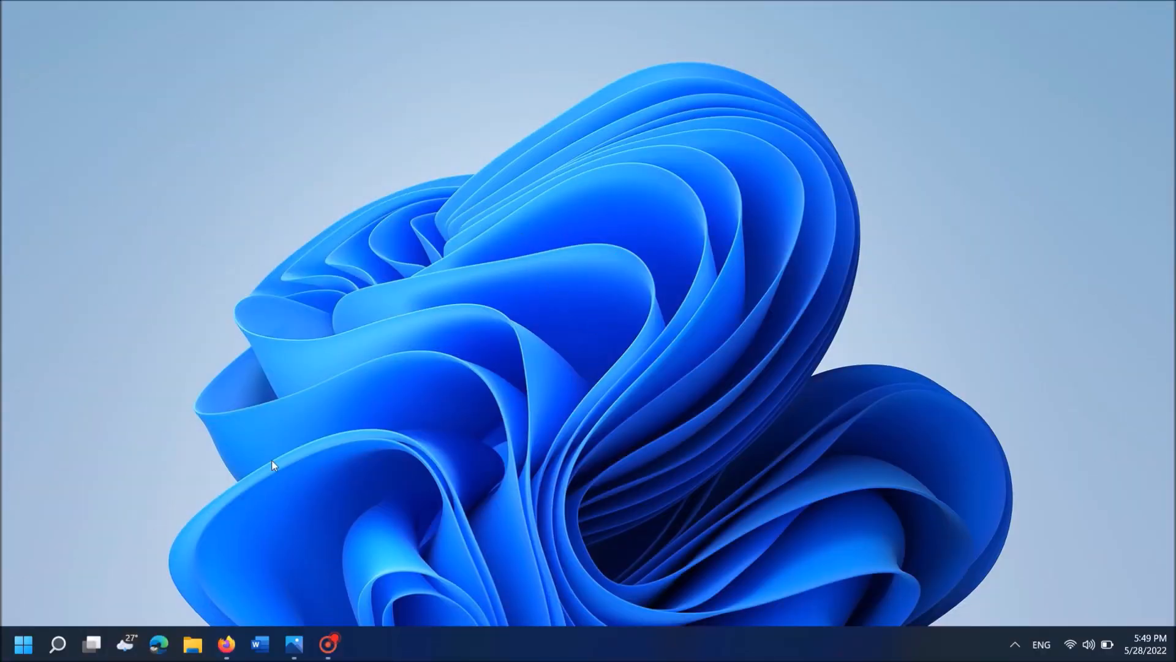
click(57, 644)
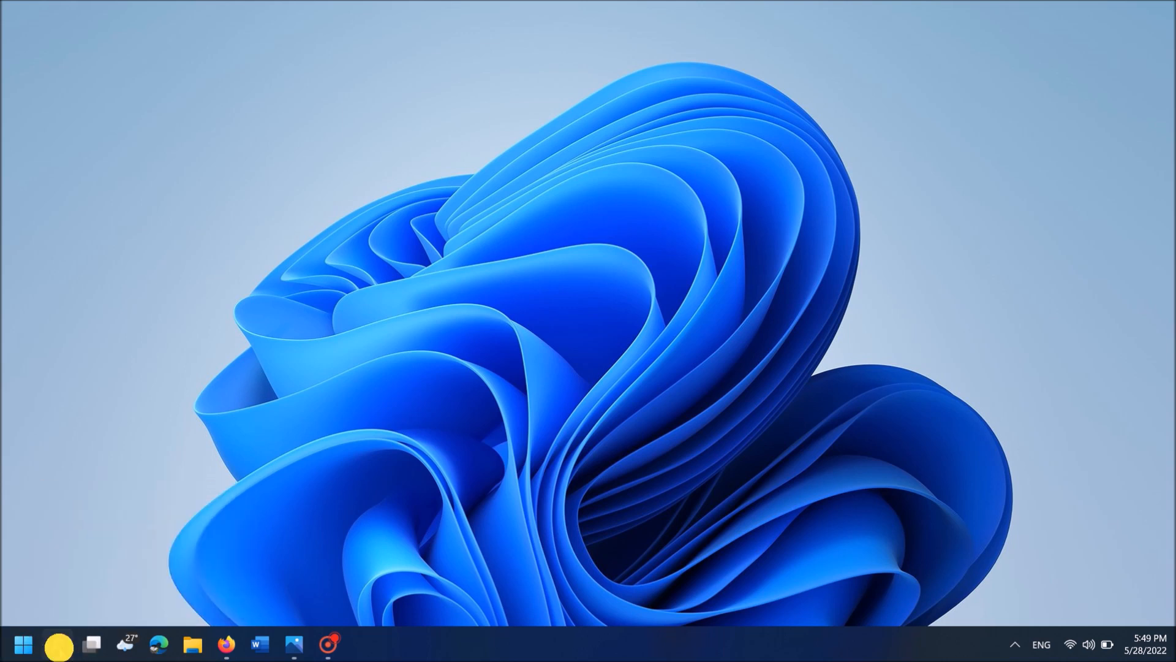
text(services)
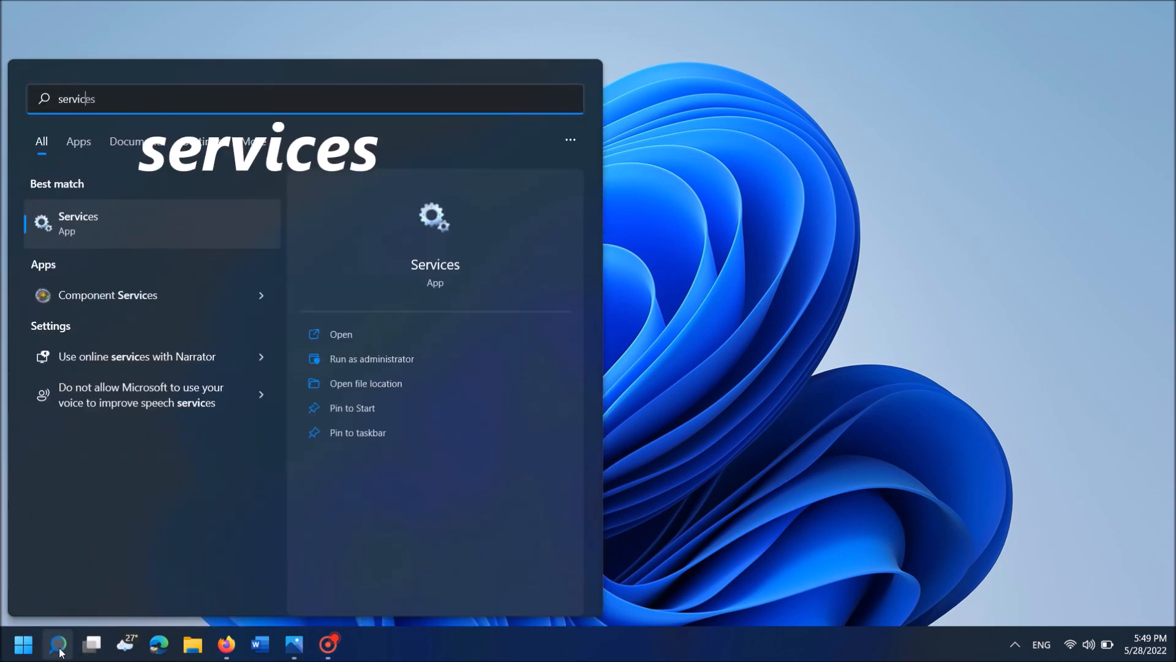
mouse_move(86, 252)
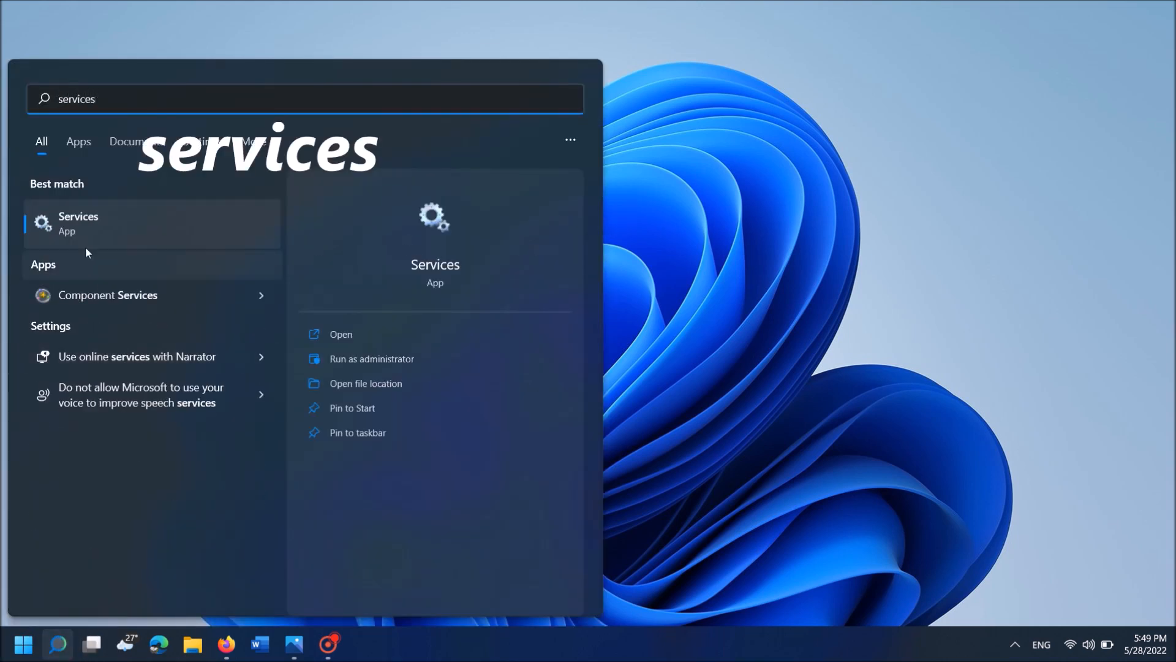
right_click(77, 223)
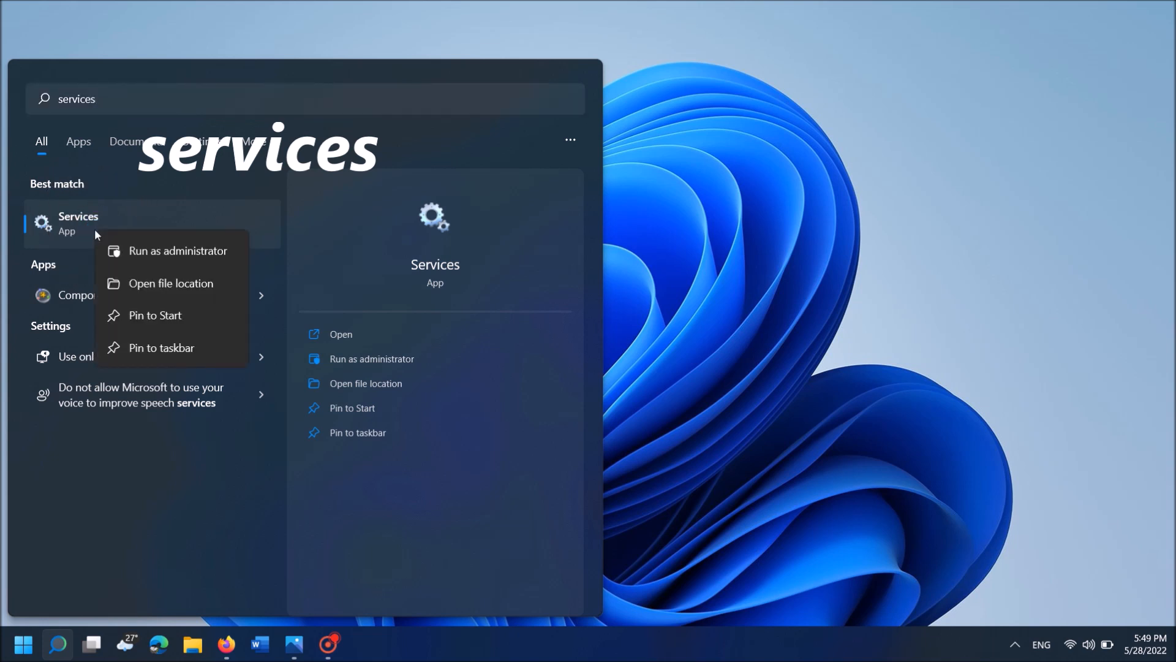
mouse_move(128, 227)
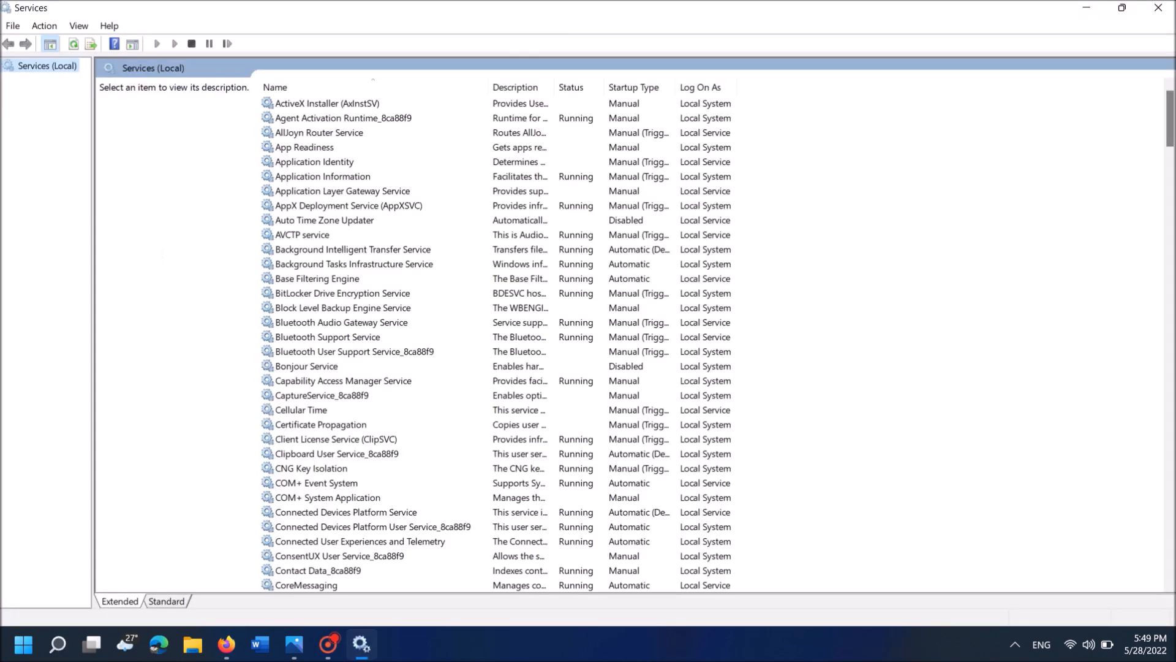
mouse_move(387, 132)
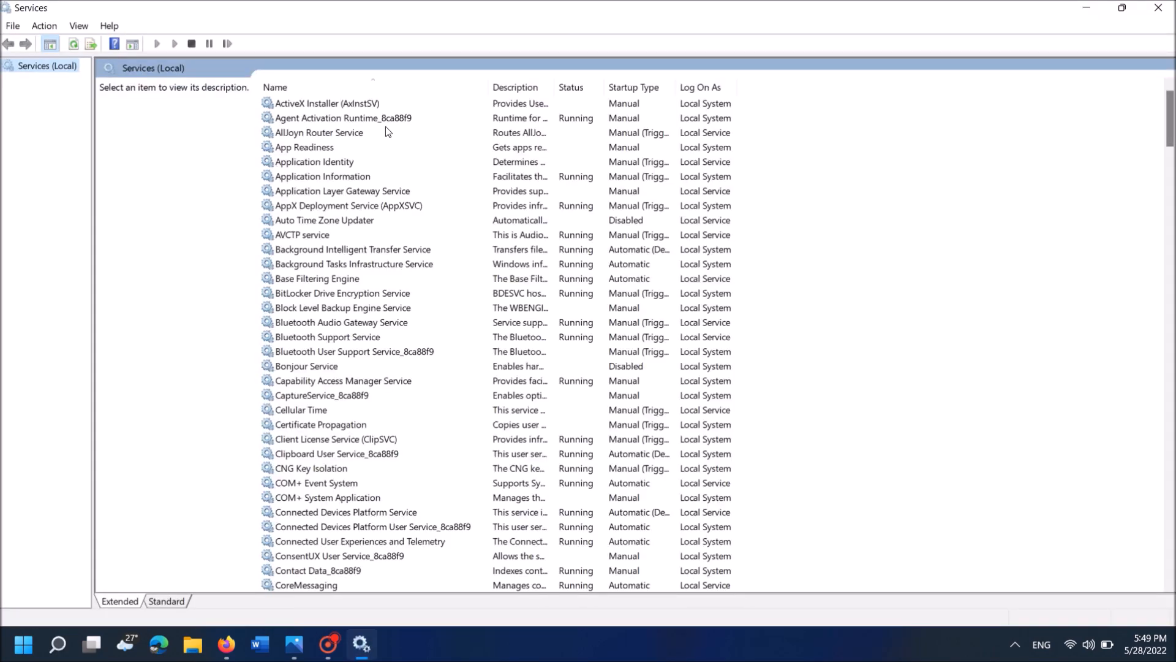
Scroll the services list and select Wired AutoConfig to view its description
scroll(down, 3)
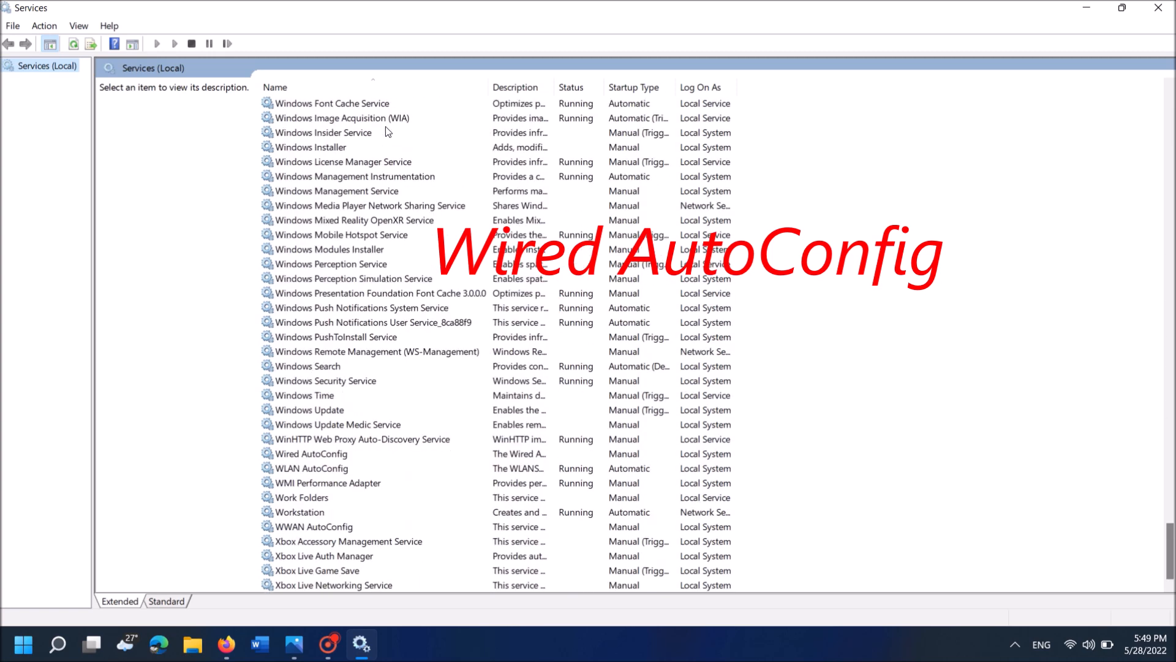
mouse_move(295, 465)
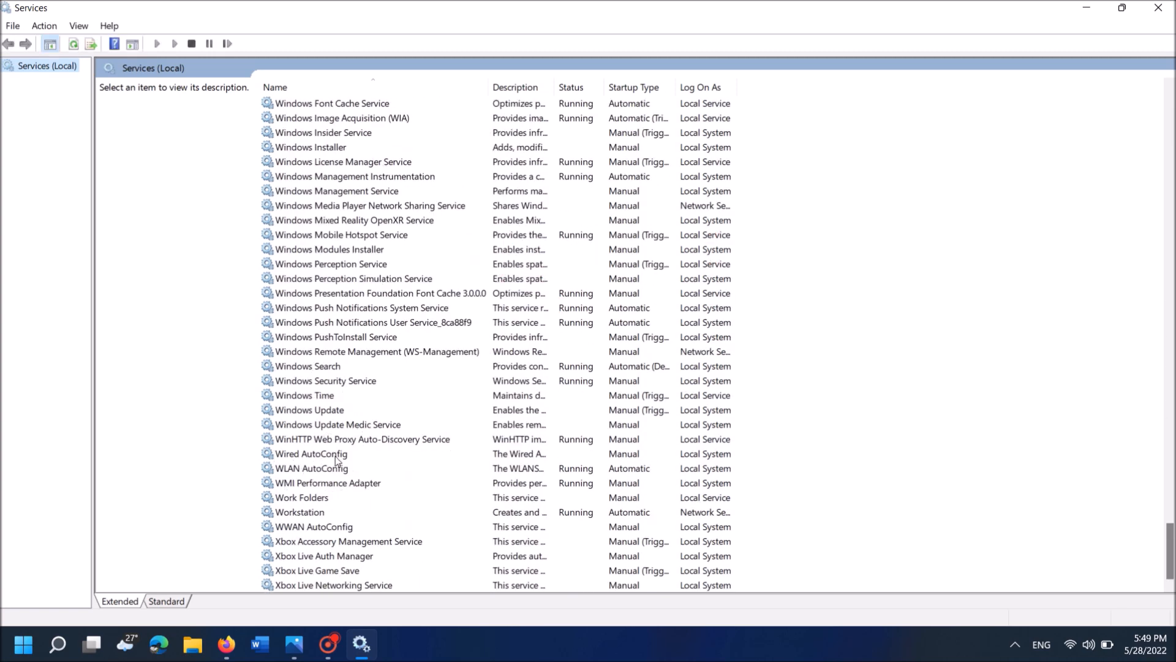
click(311, 453)
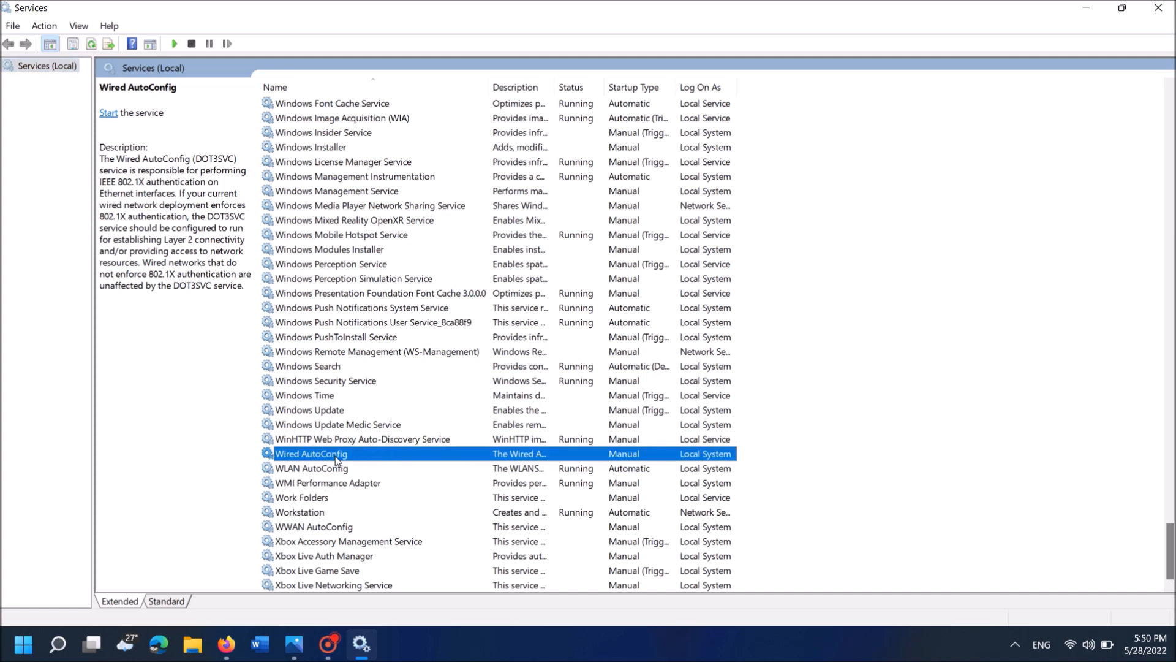
Set Wired AutoConfig to Automatic startup, start the service, confirm with OK, and close Services
double_click(312, 453)
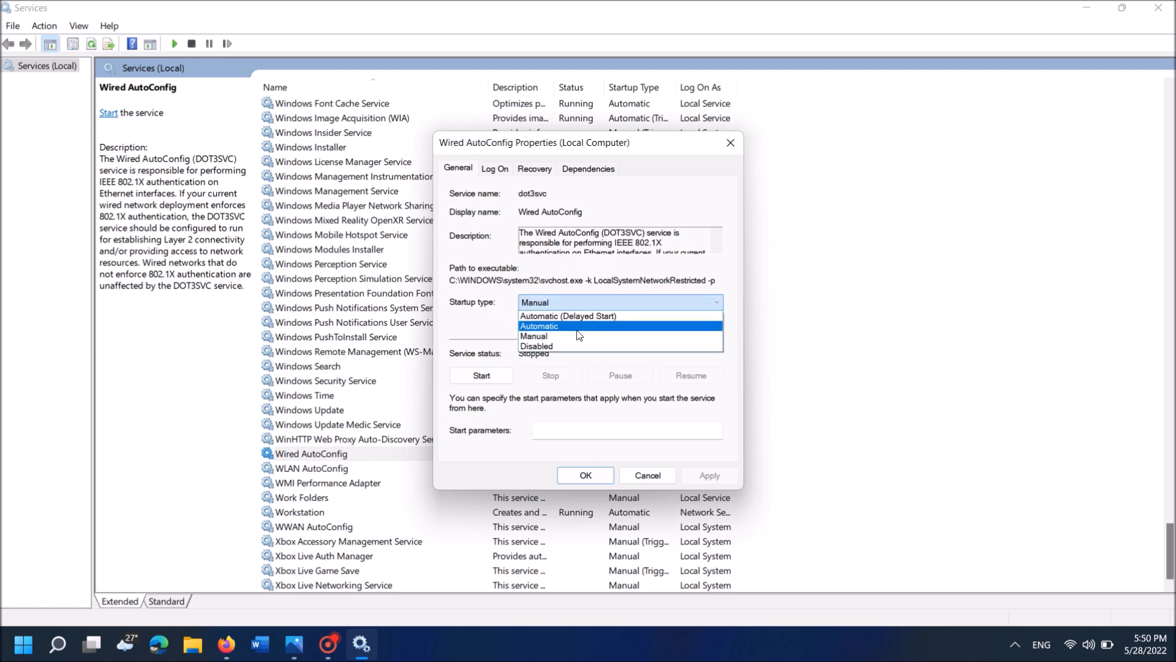
click(539, 326)
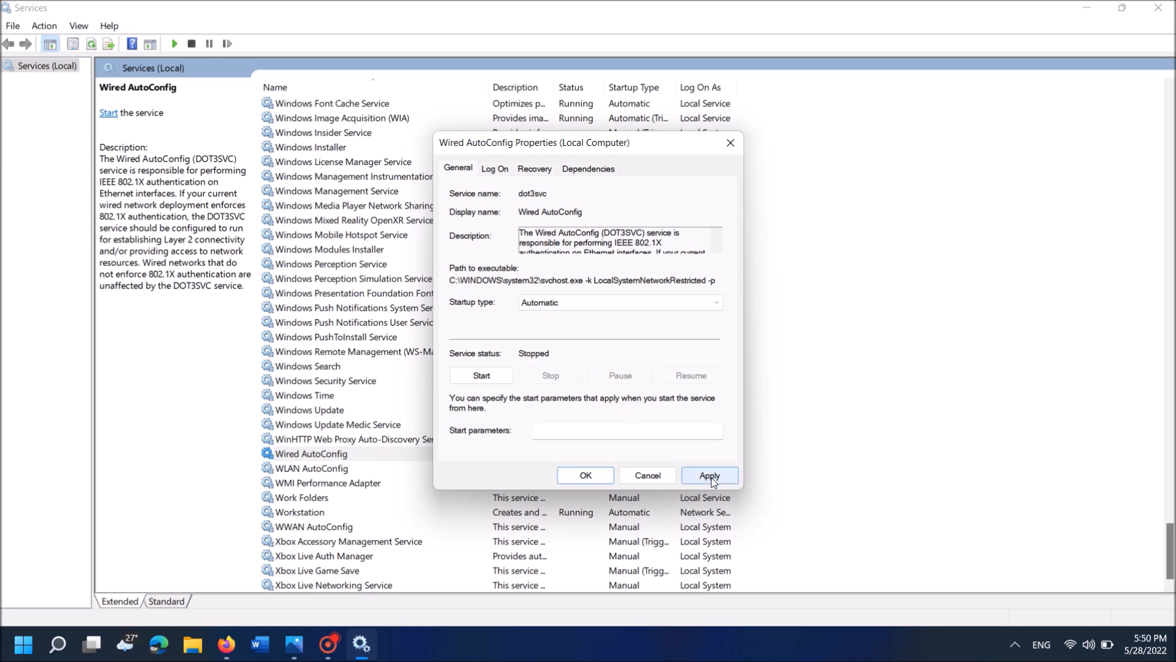
click(708, 475)
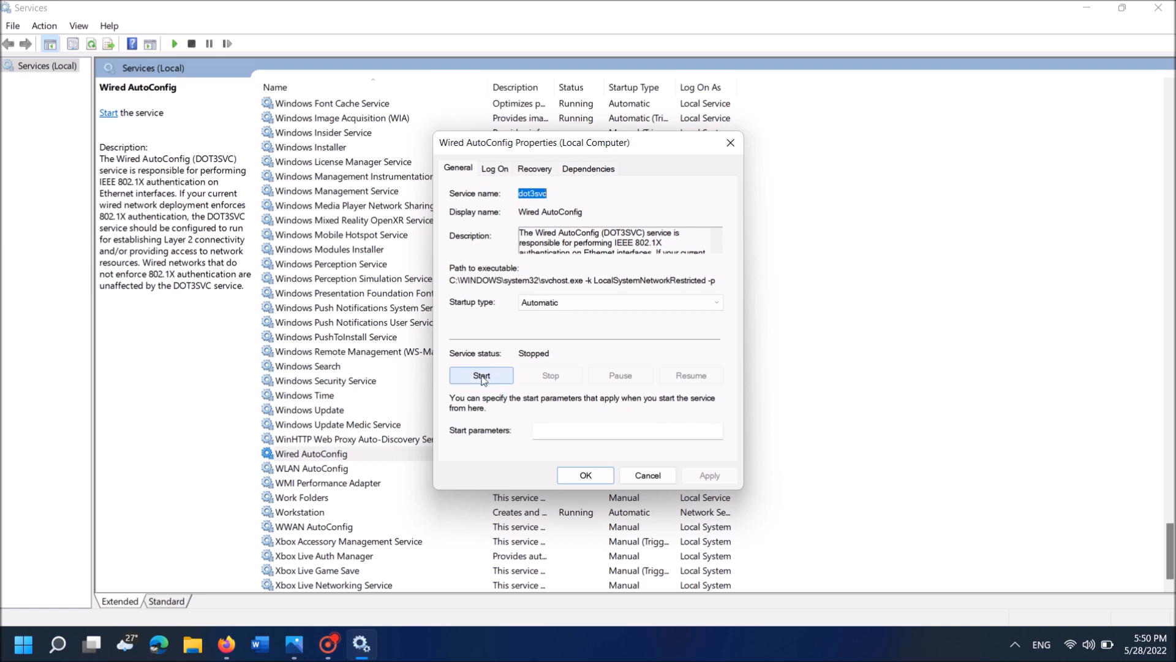
click(481, 375)
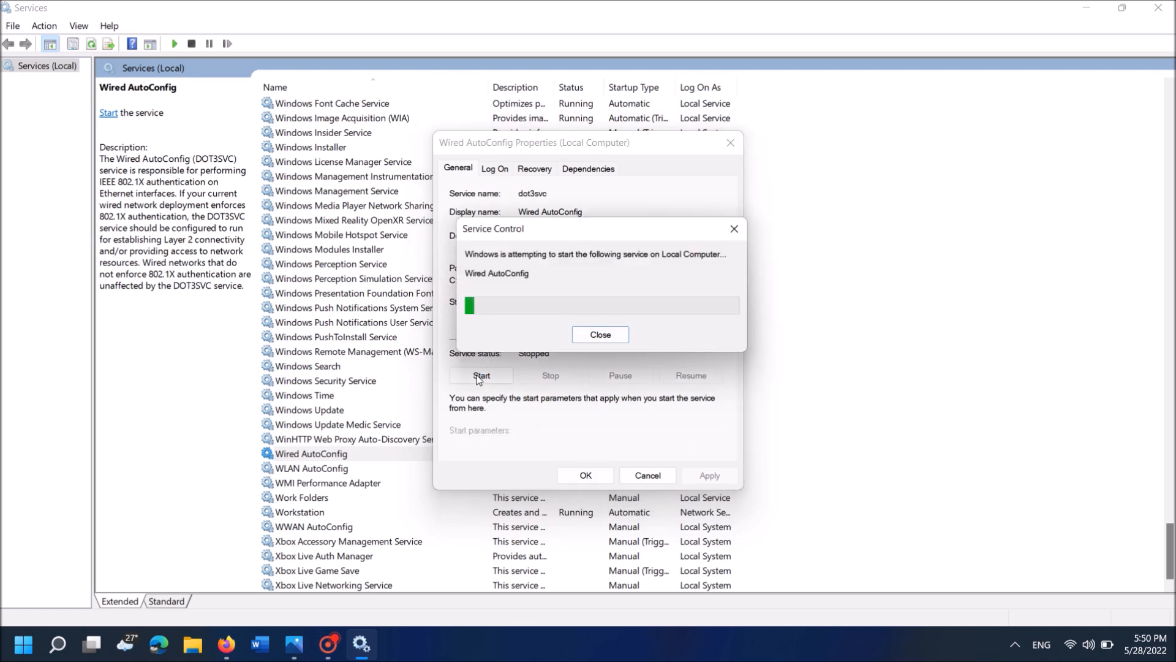
click(599, 334)
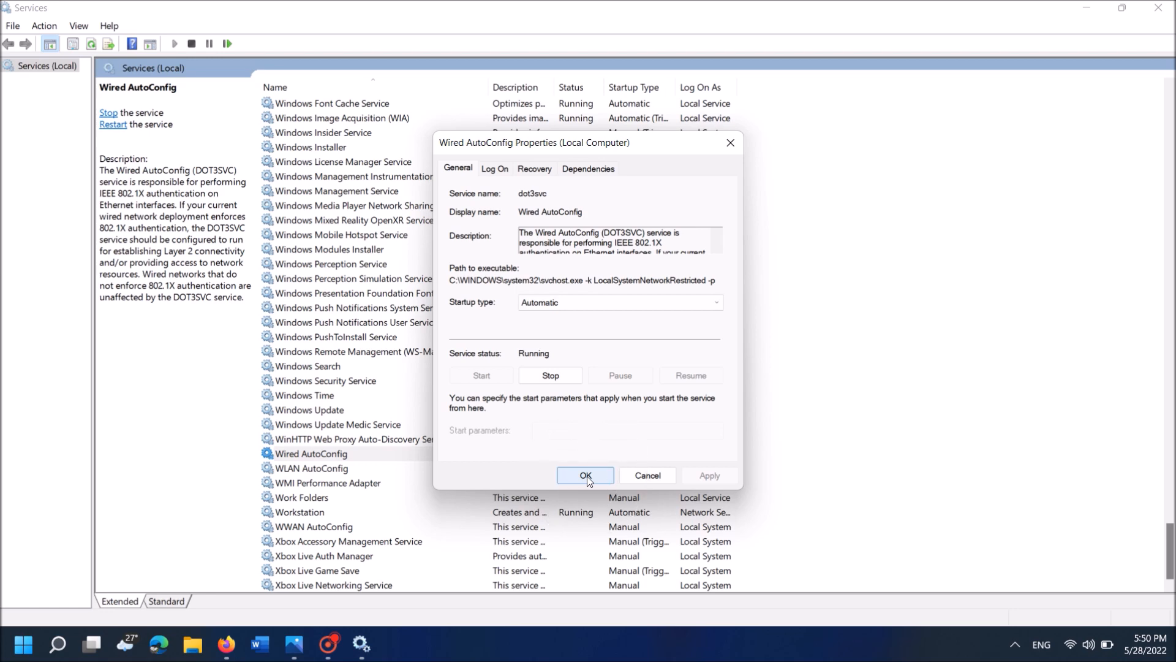
click(585, 475)
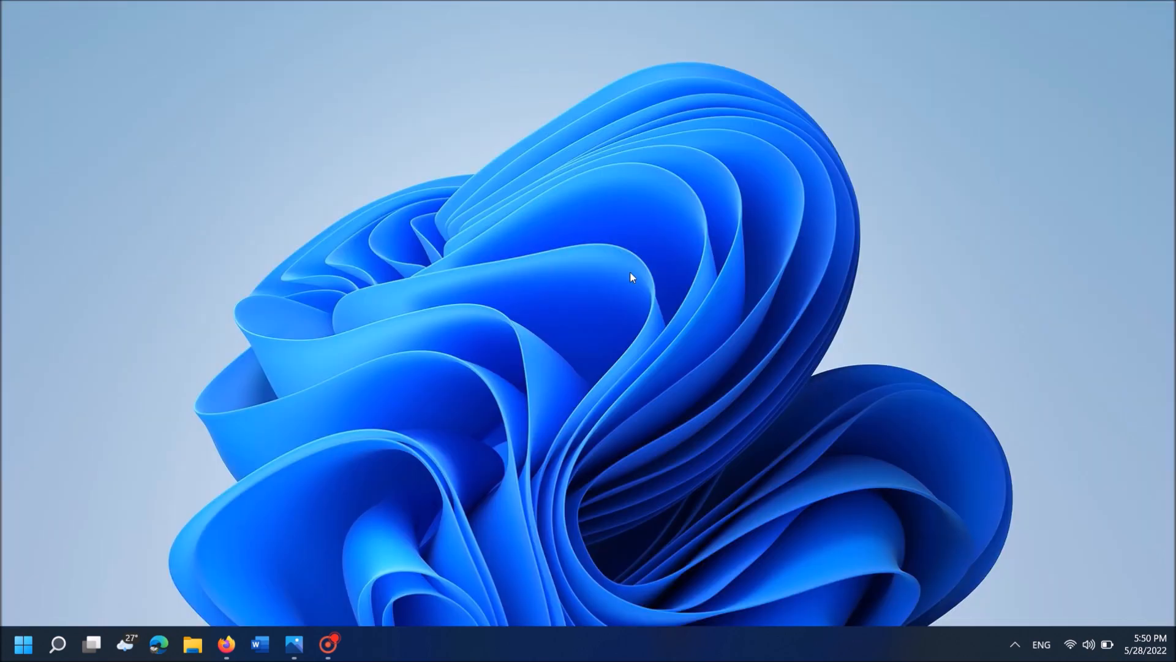
click(23, 644)
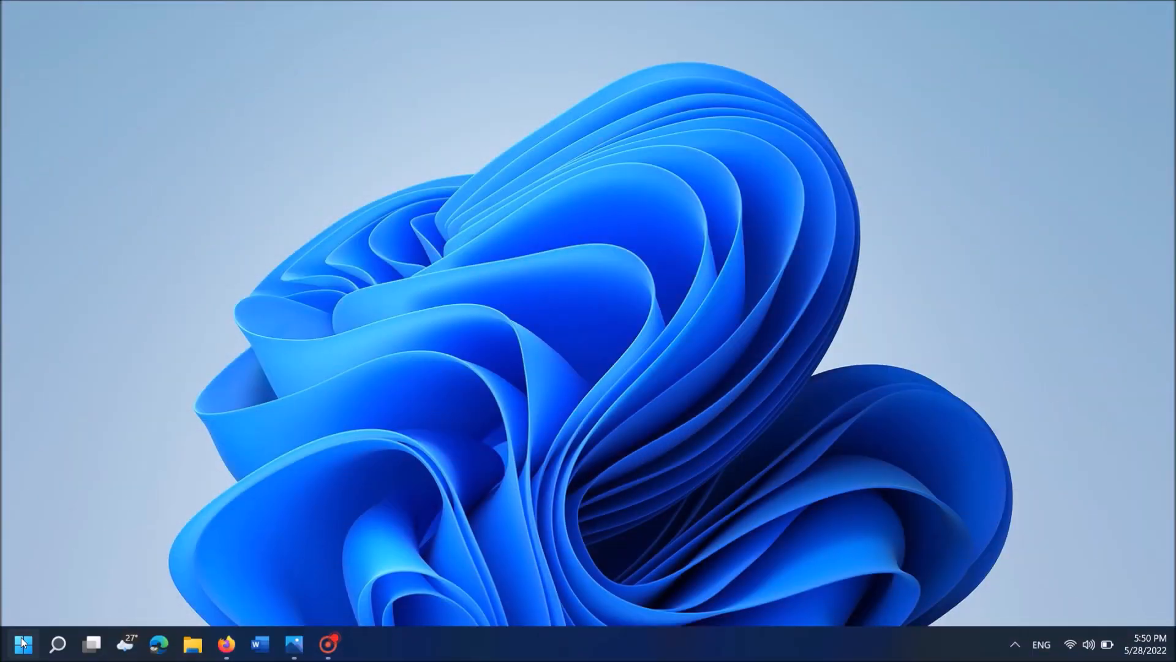
Launch Device Manager from the Start right-click menu and expand Network adapters
right_click(22, 644)
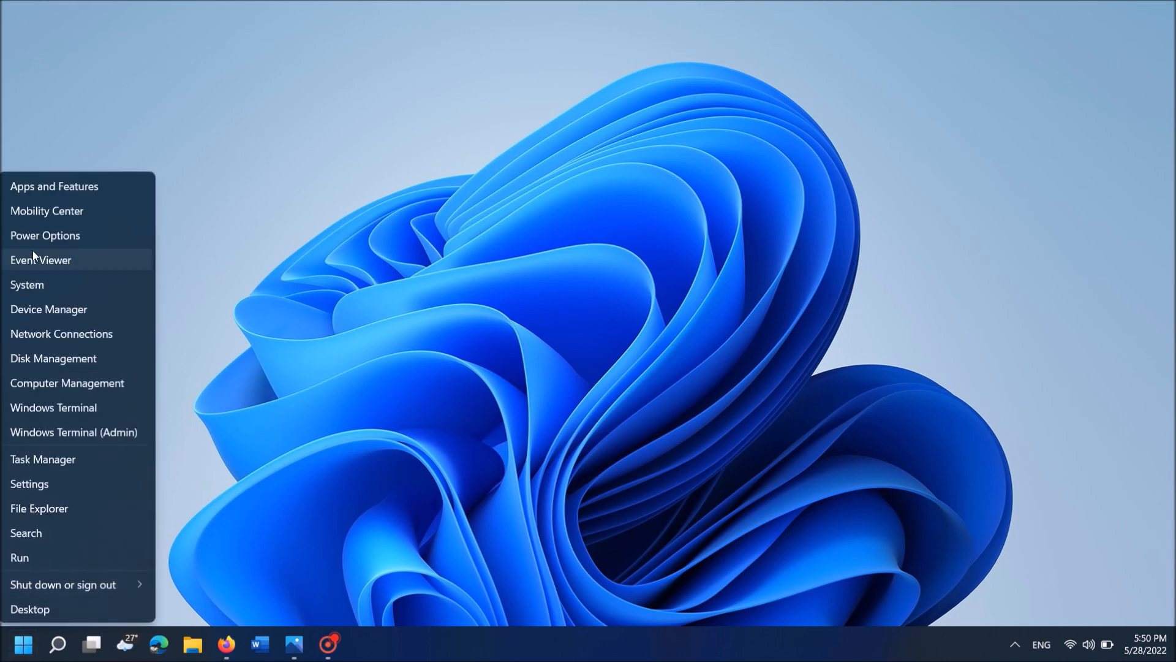
mouse_move(72, 314)
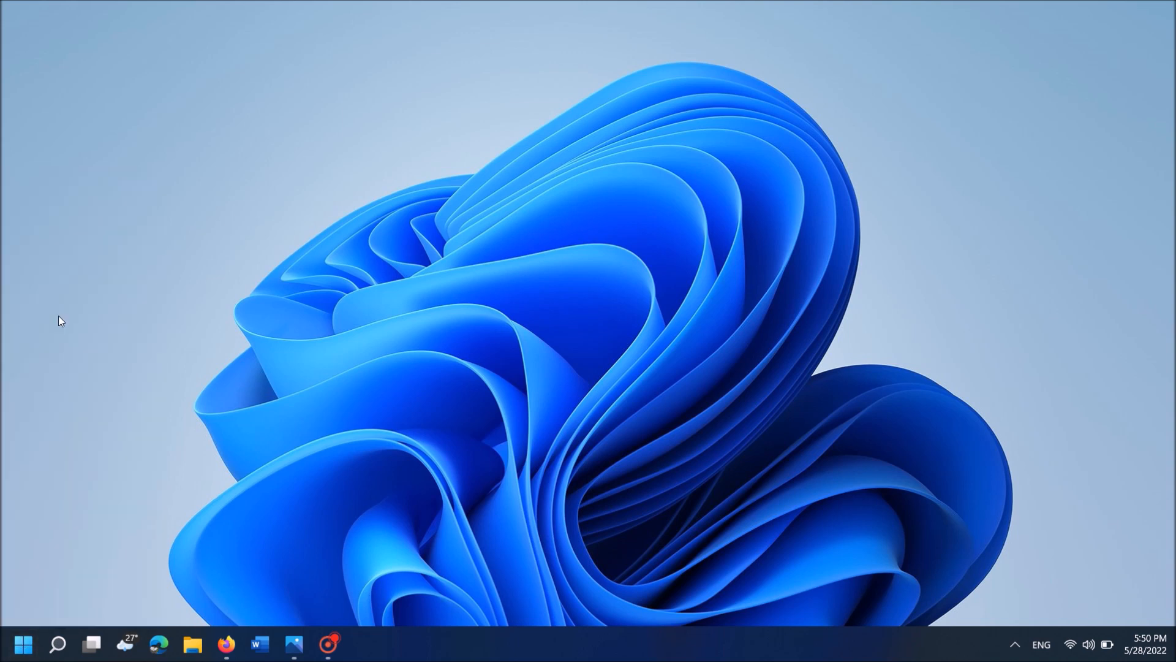
click(362, 644)
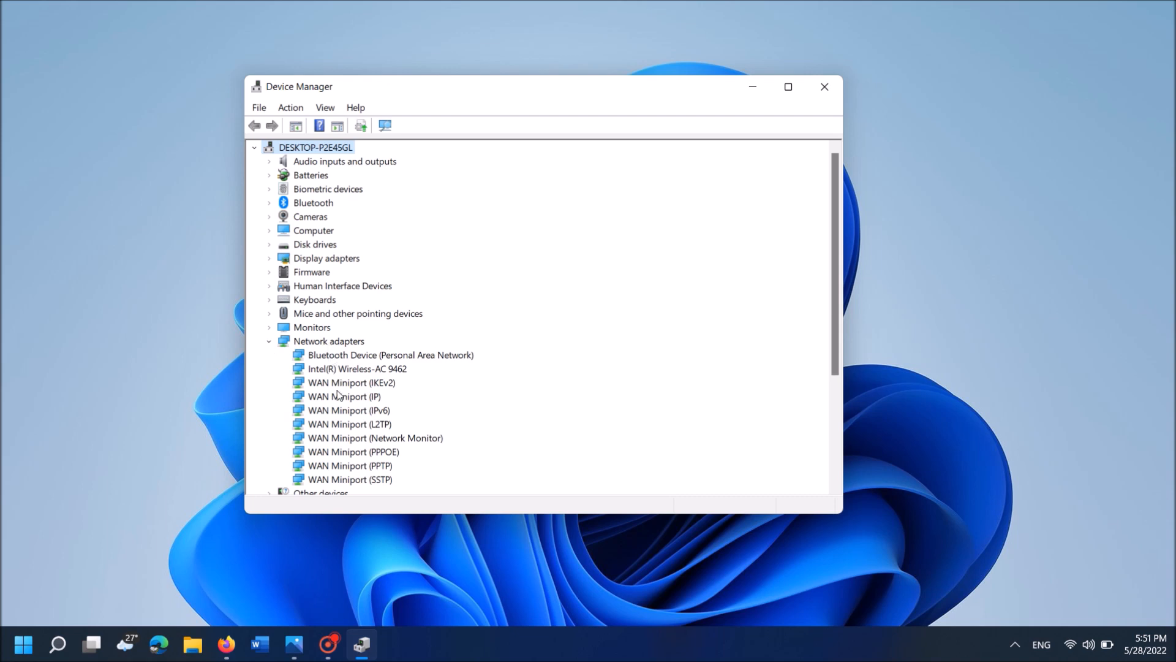
scroll(down, 3)
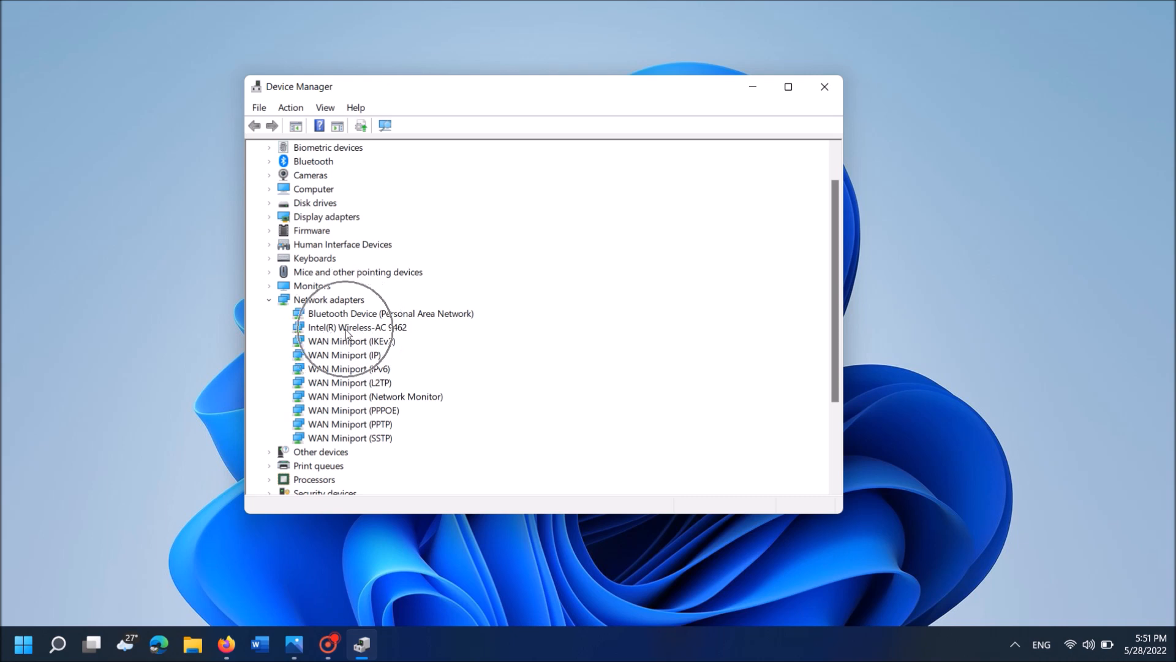
Disable the Intel(R) Wireless-AC 9462 device and confirm with Yes
click(357, 327)
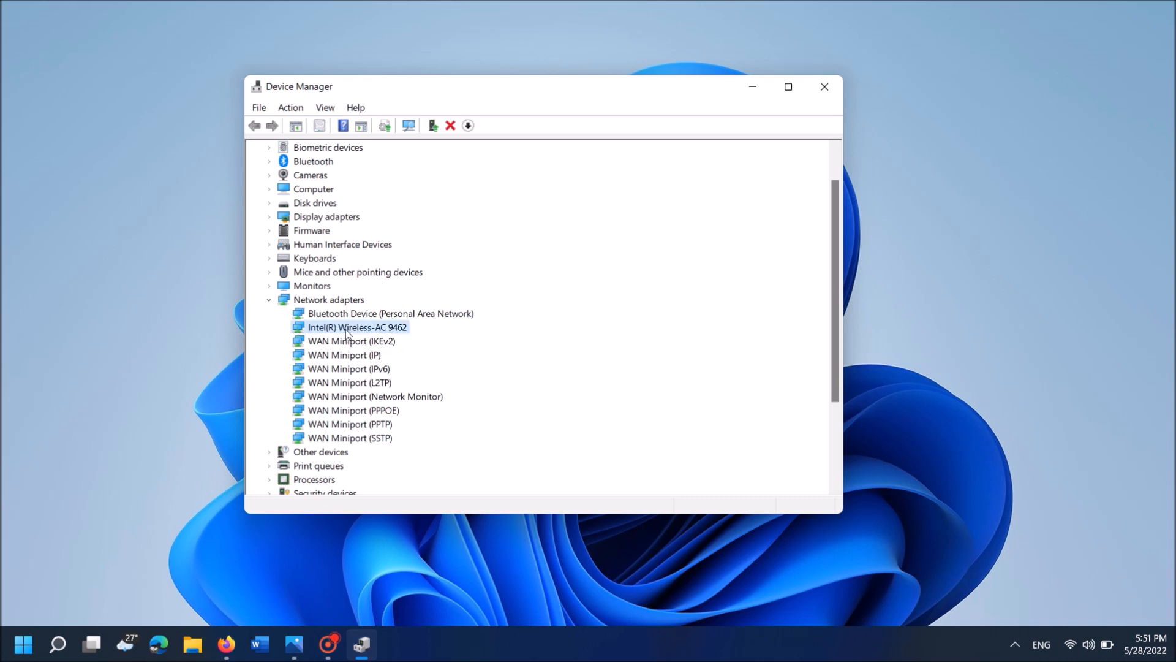
right_click(357, 327)
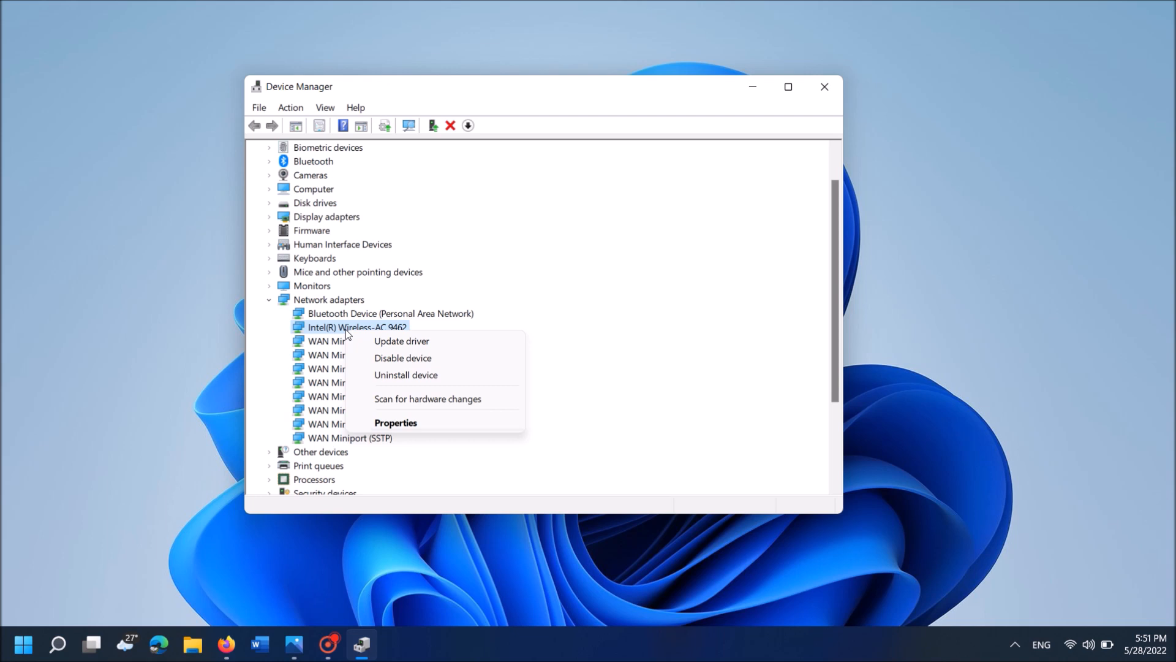
mouse_move(403, 357)
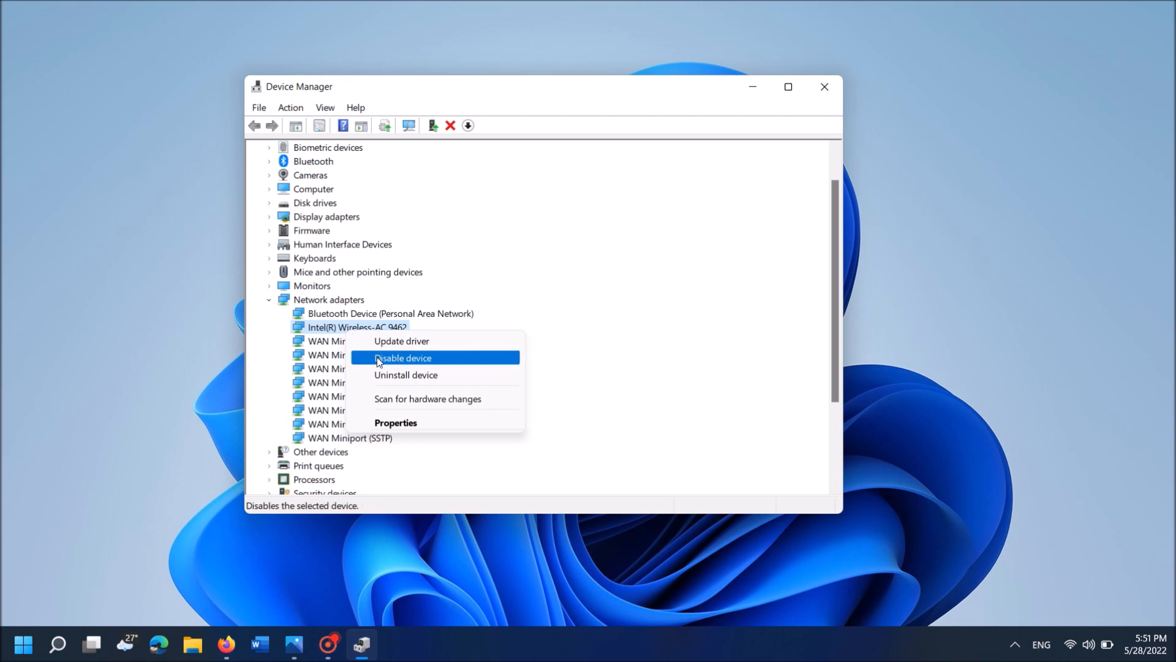
click(403, 358)
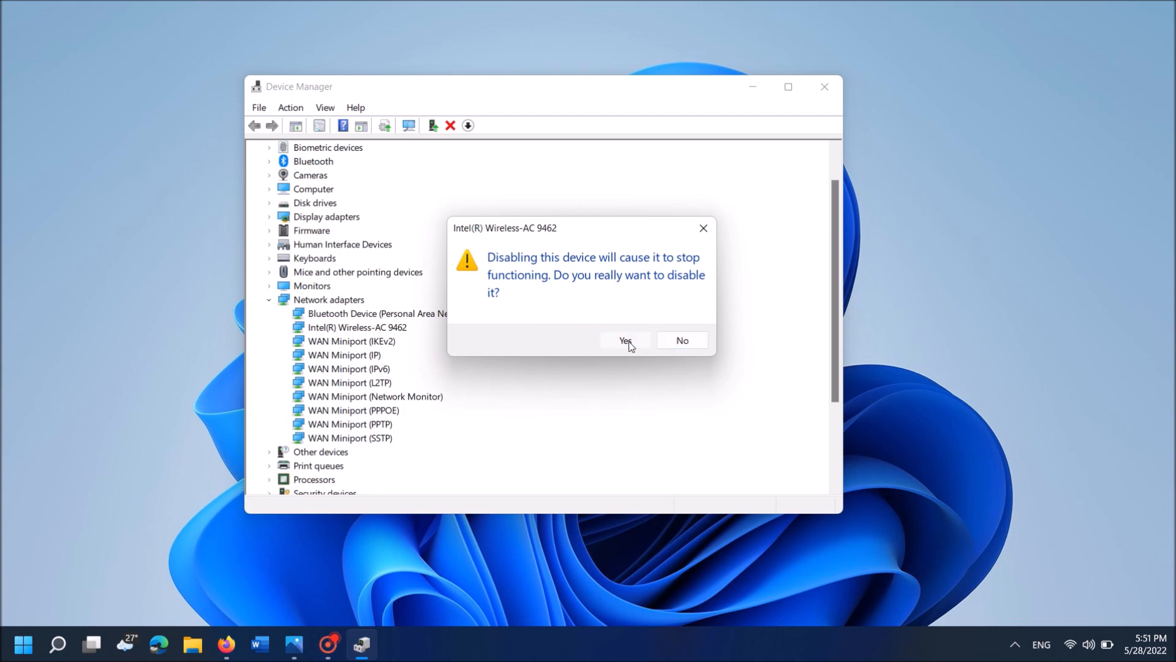
click(625, 340)
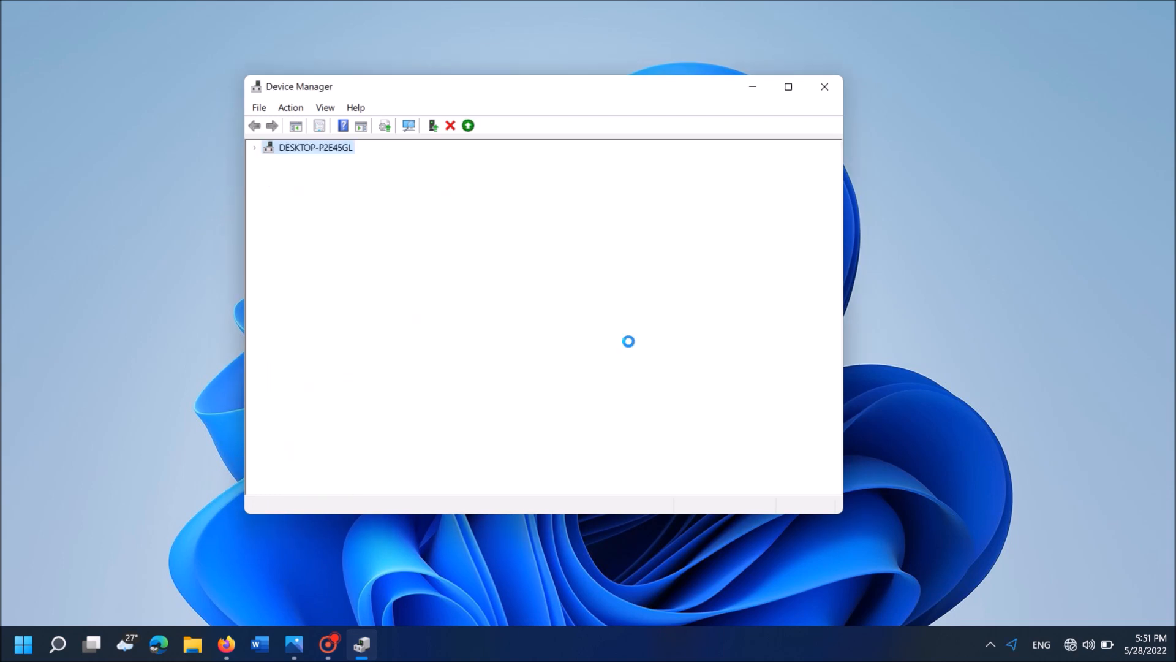
click(255, 147)
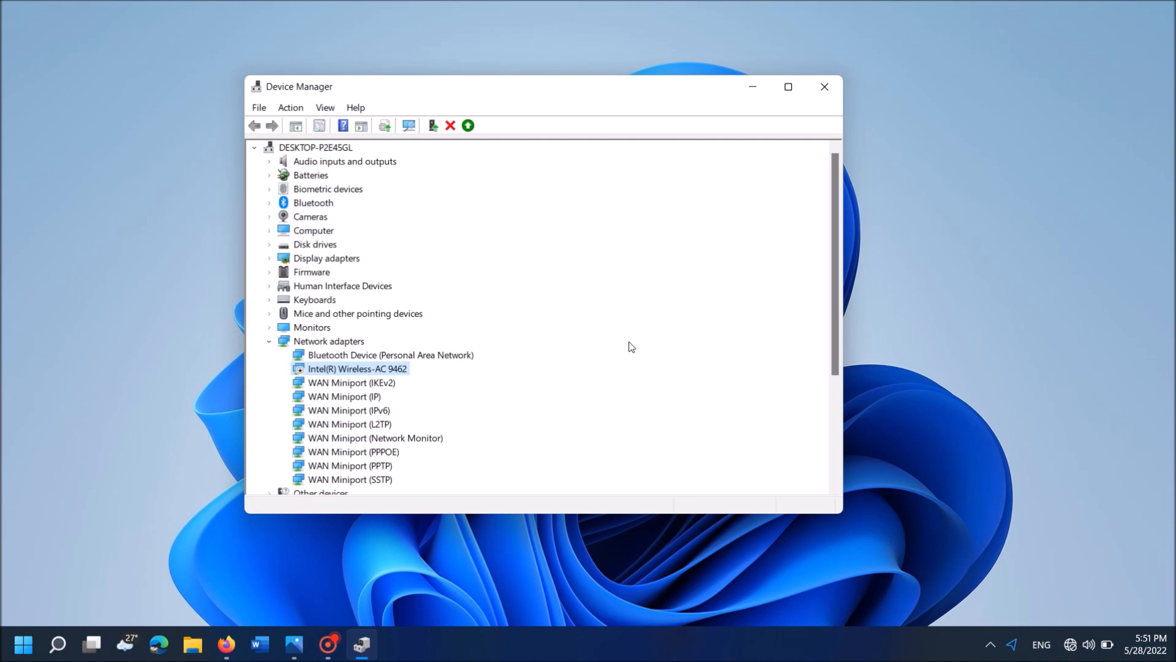
mouse_move(427, 341)
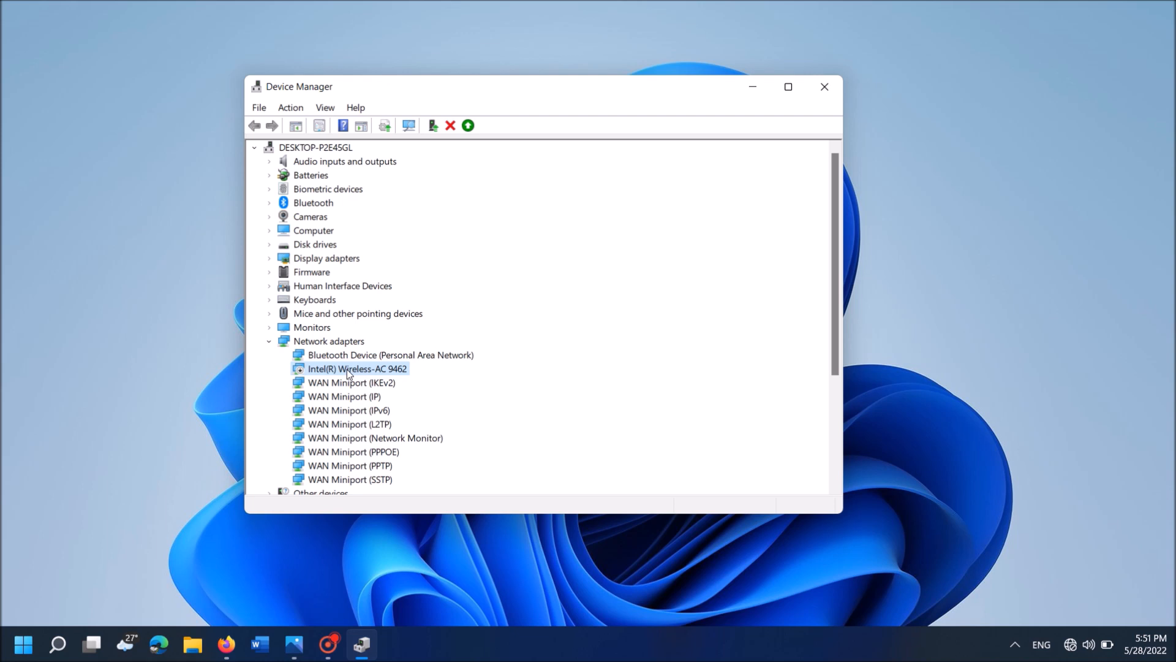
Choose Enable device on the disabled Intel(R) Wireless-AC 9462 adapter
right_click(356, 369)
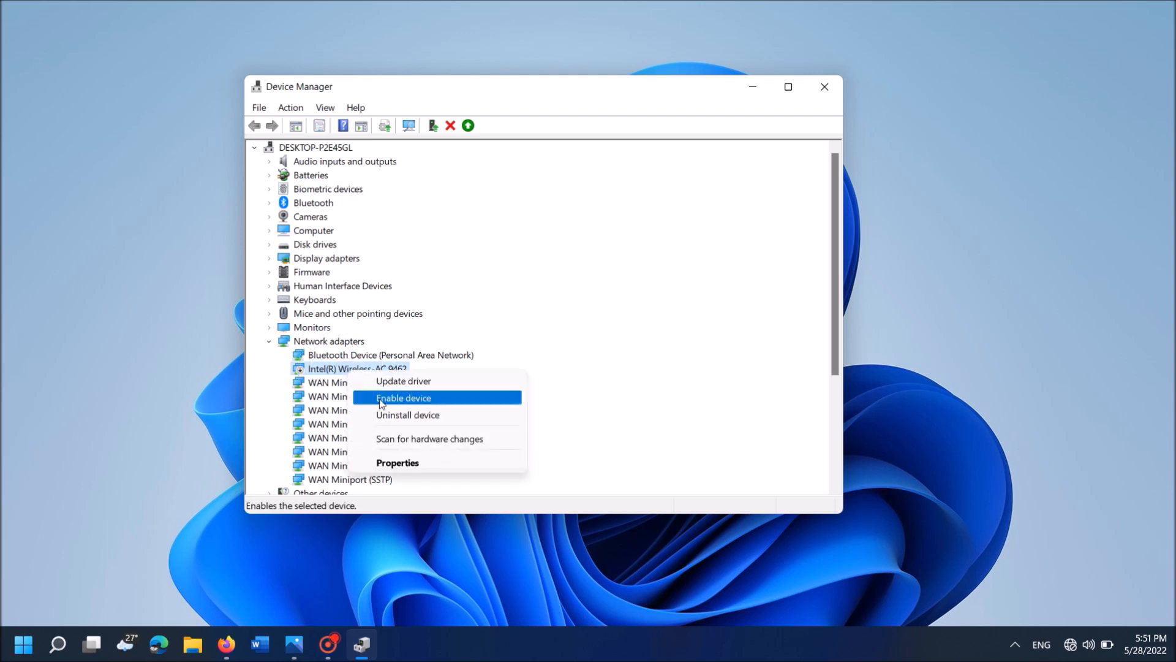
click(403, 398)
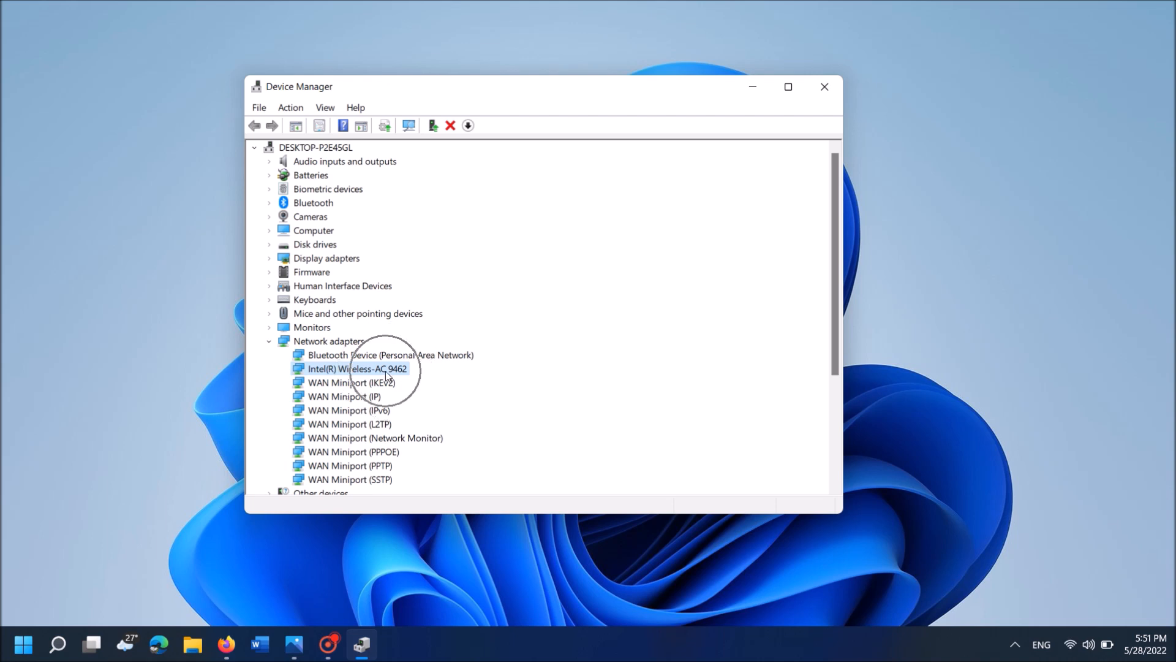
Start Update driver for the Intel adapter, browsing this computer and picking from available drivers
right_click(357, 368)
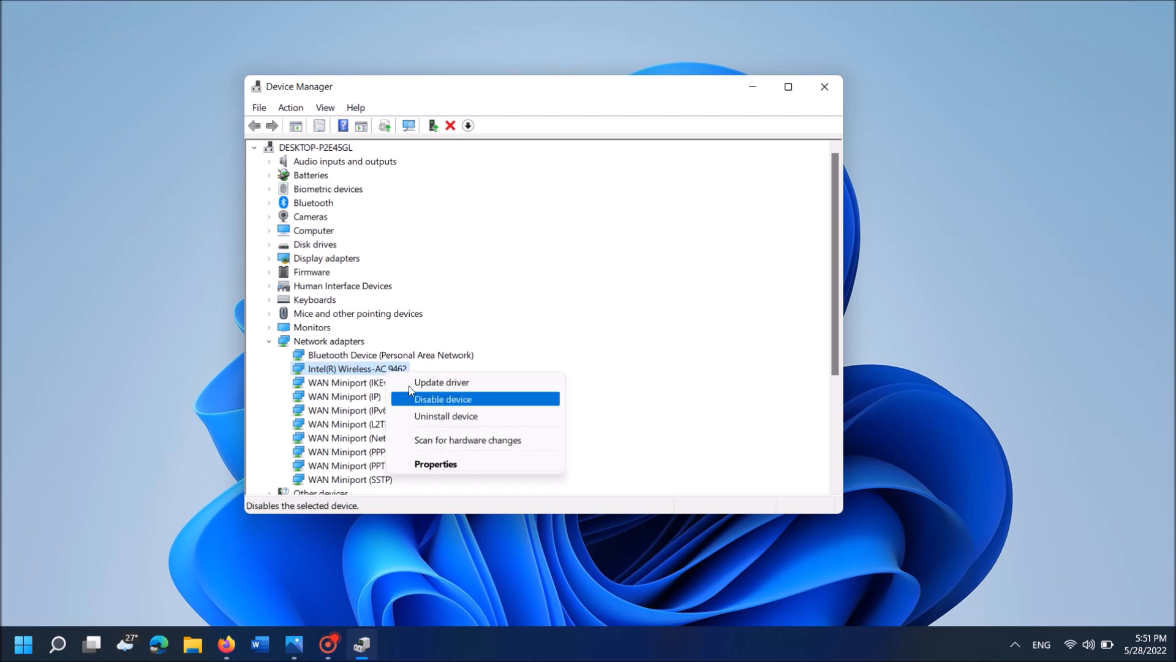
mouse_move(442, 381)
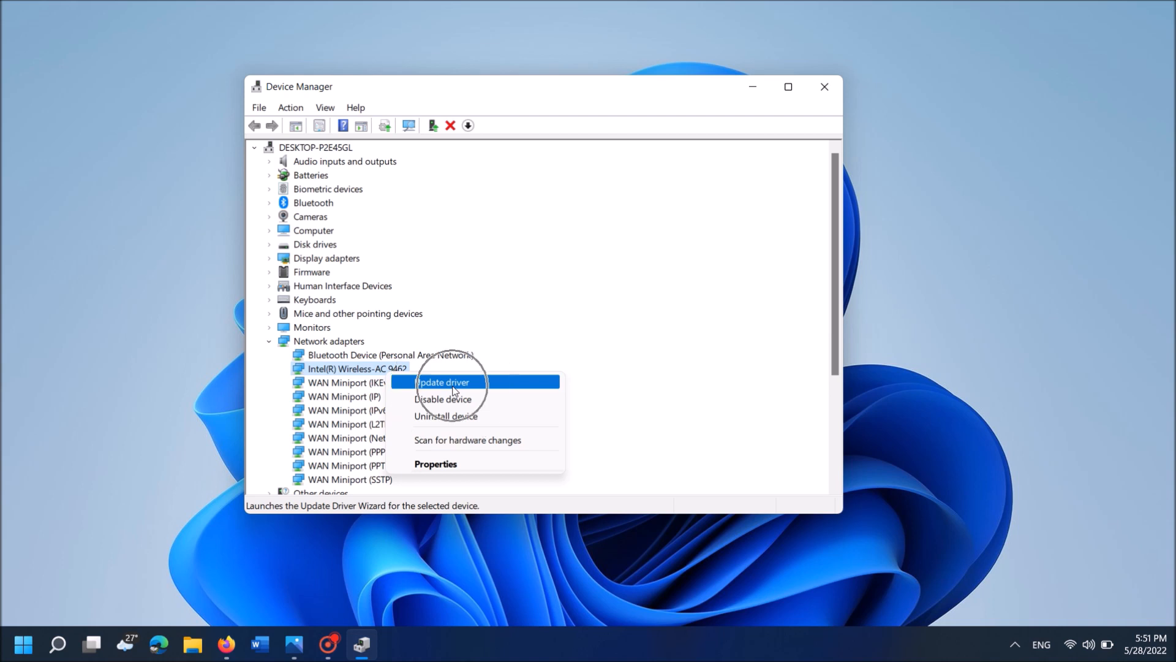
click(443, 382)
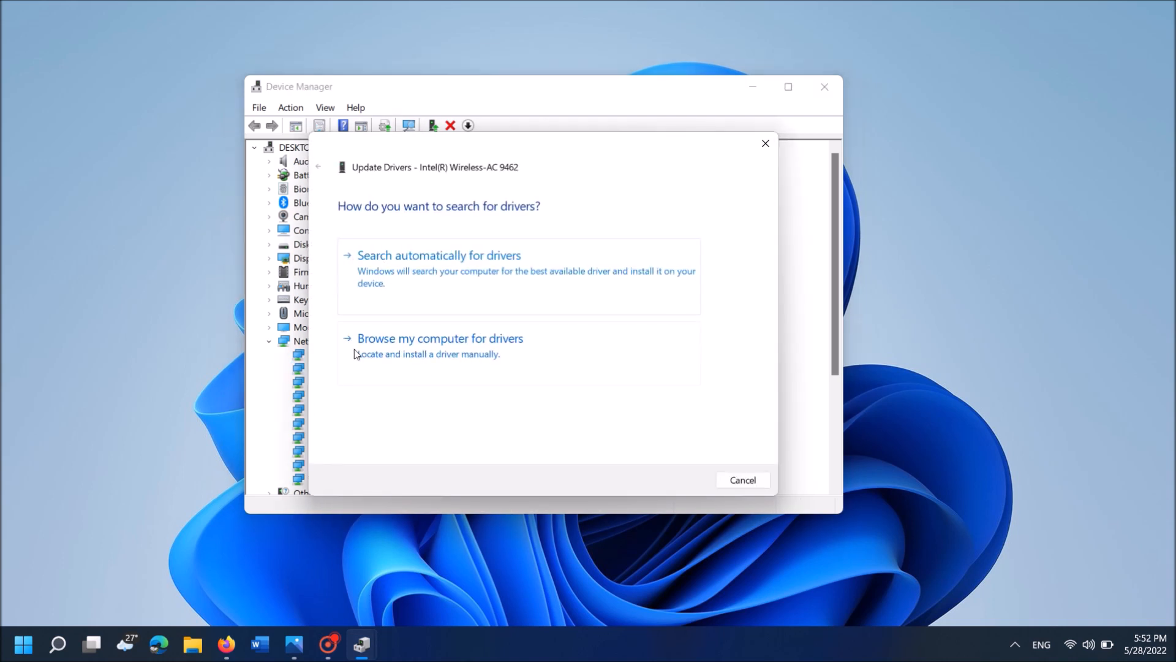
mouse_move(480, 353)
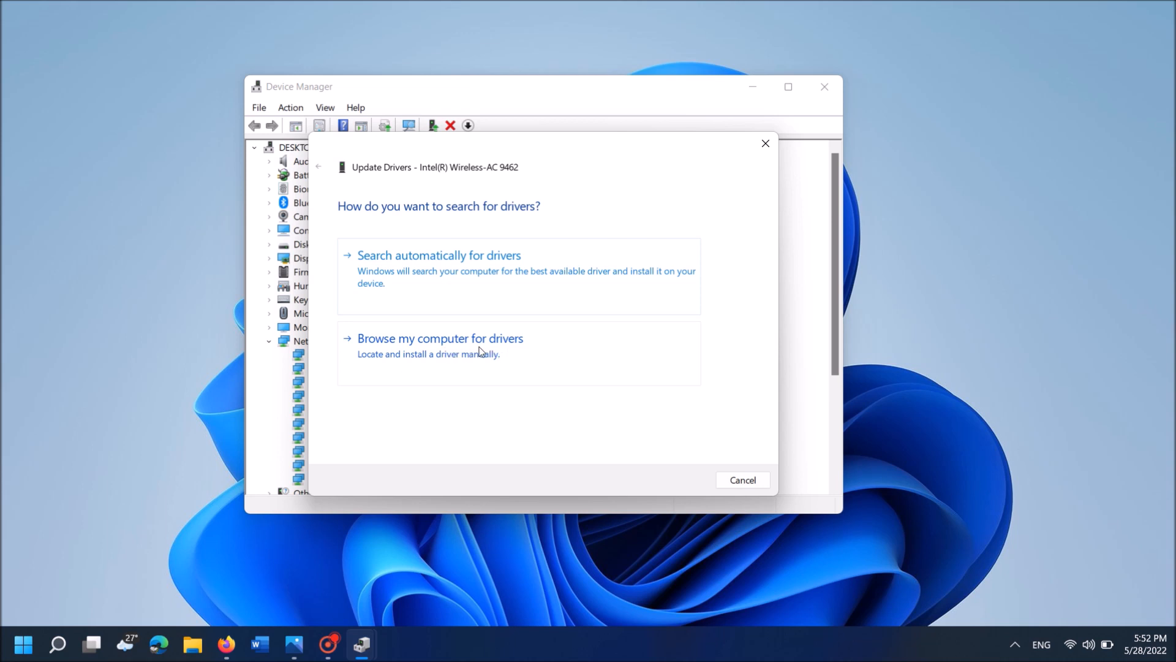
click(440, 339)
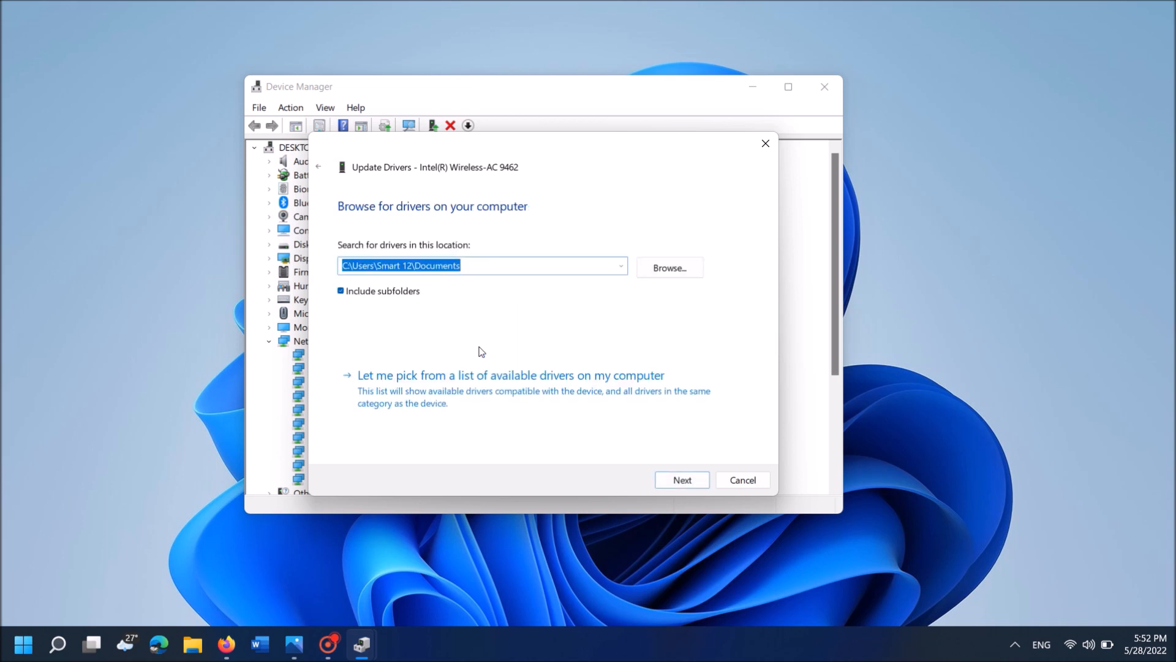
mouse_move(451, 388)
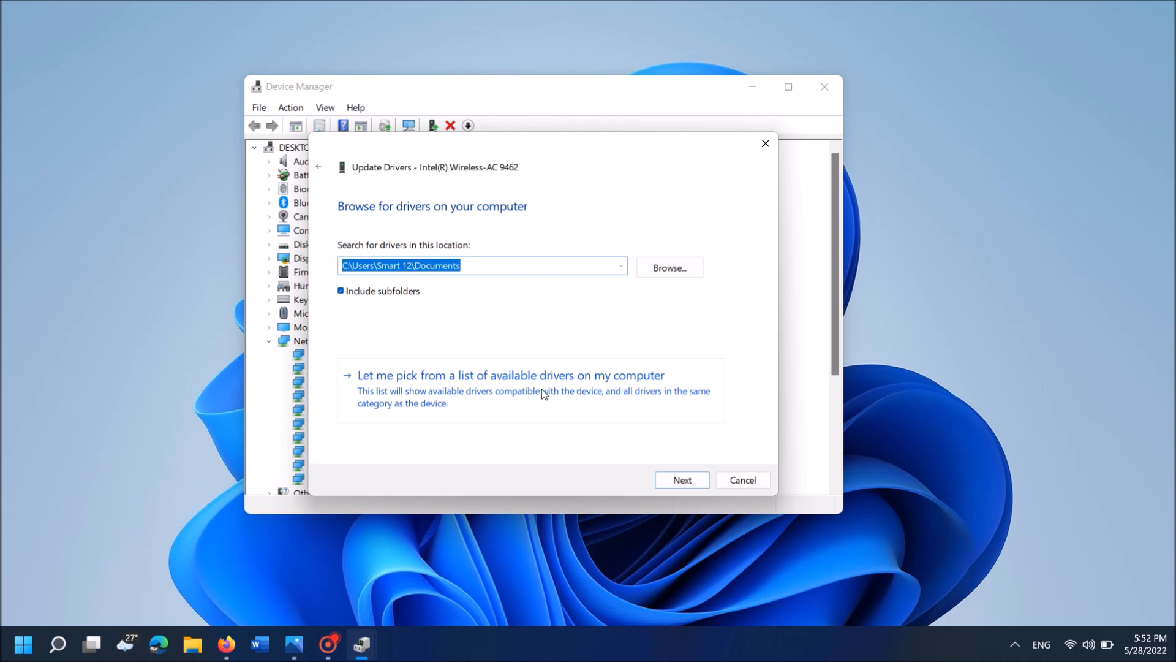
click(510, 375)
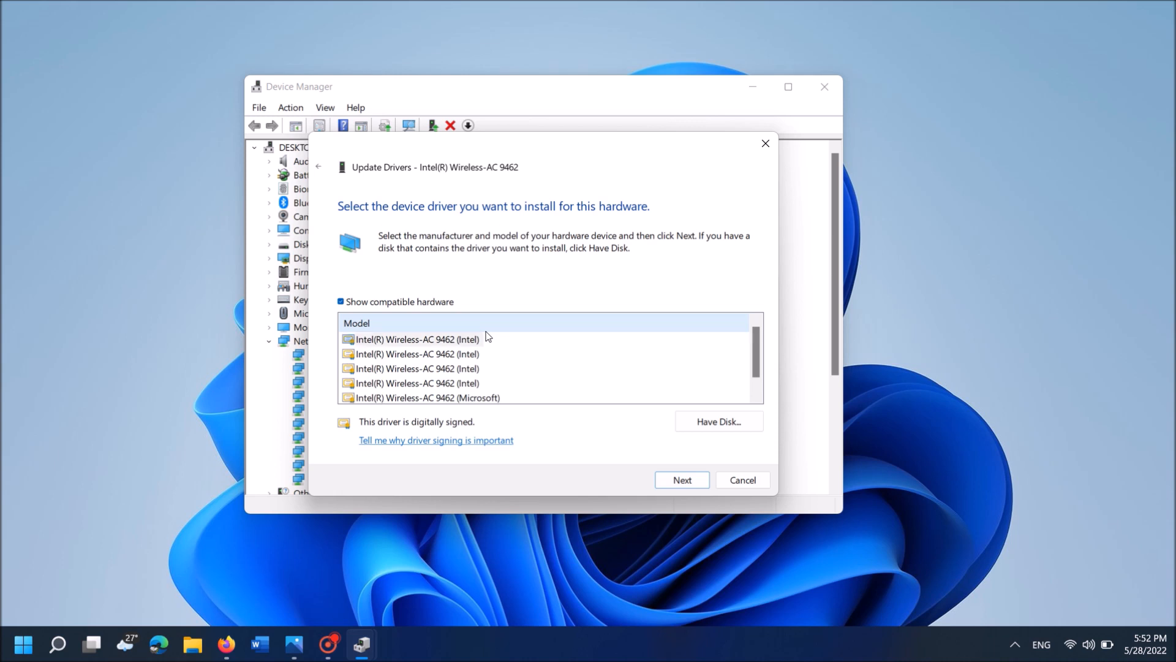
Select the first Intel(R) Wireless-AC 9462 (Intel) driver and install it
click(417, 338)
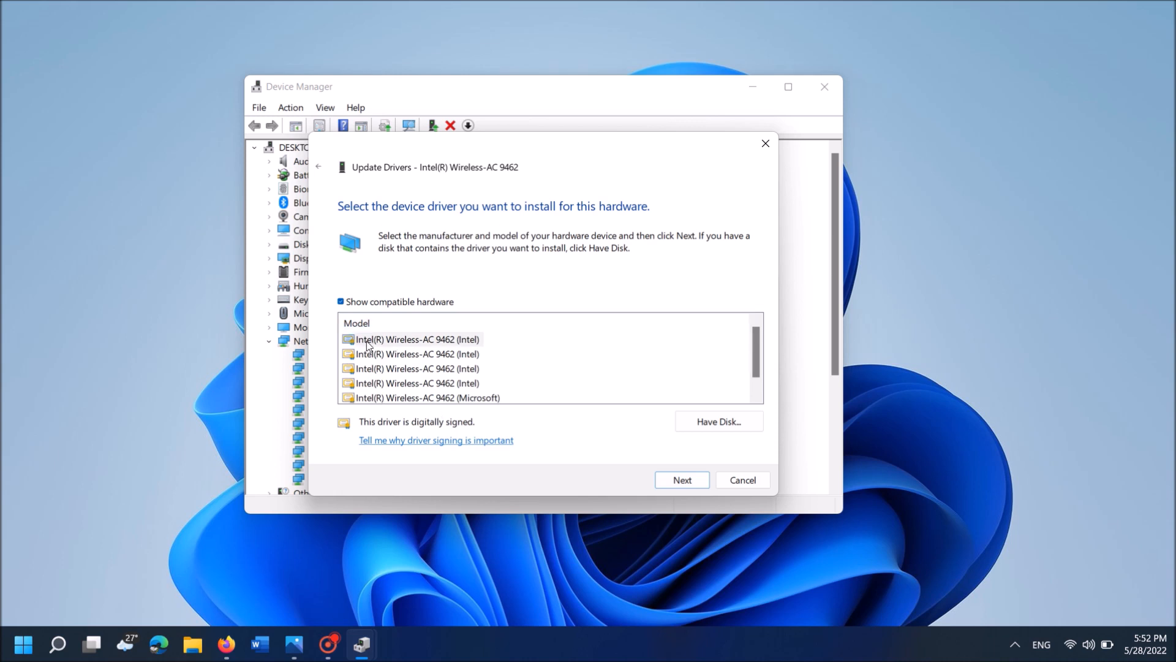
click(414, 338)
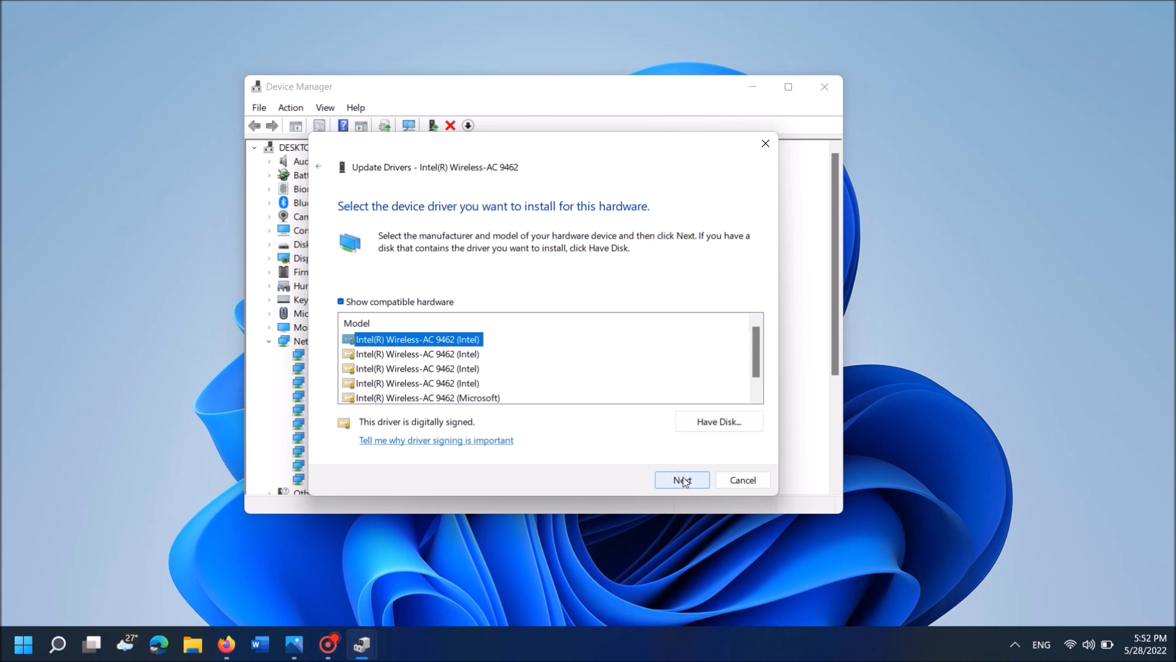
click(681, 480)
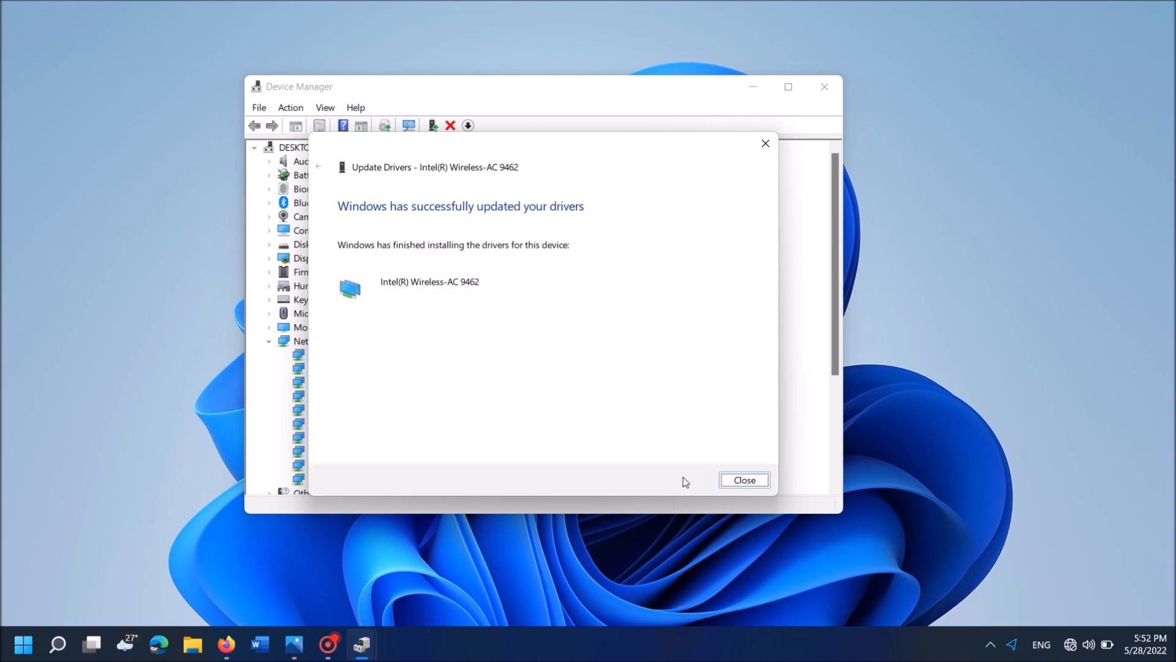
mouse_move(426, 223)
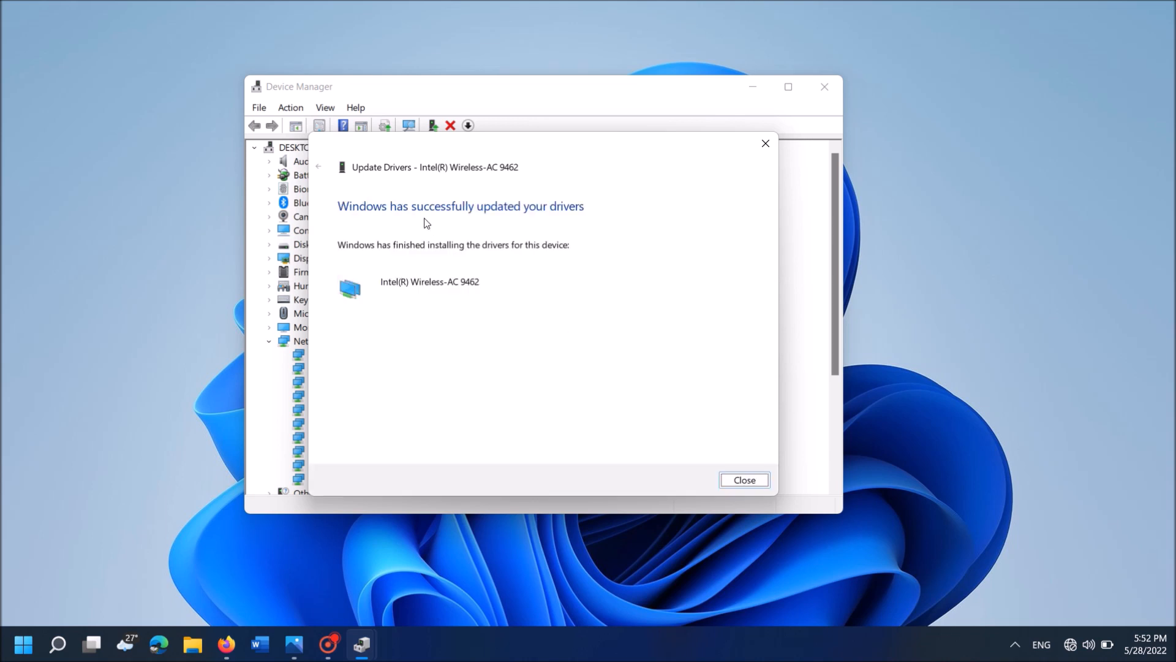
mouse_move(675, 426)
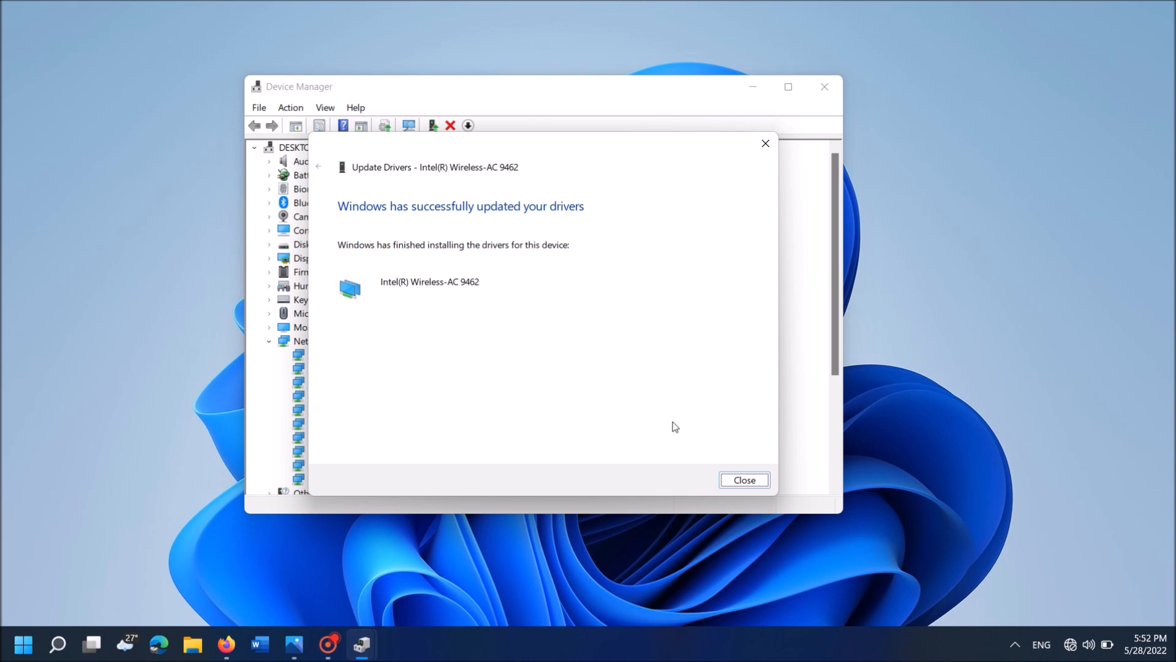
Dismiss the Update Drivers wizard and close Device Manager, returning to the desktop
click(743, 479)
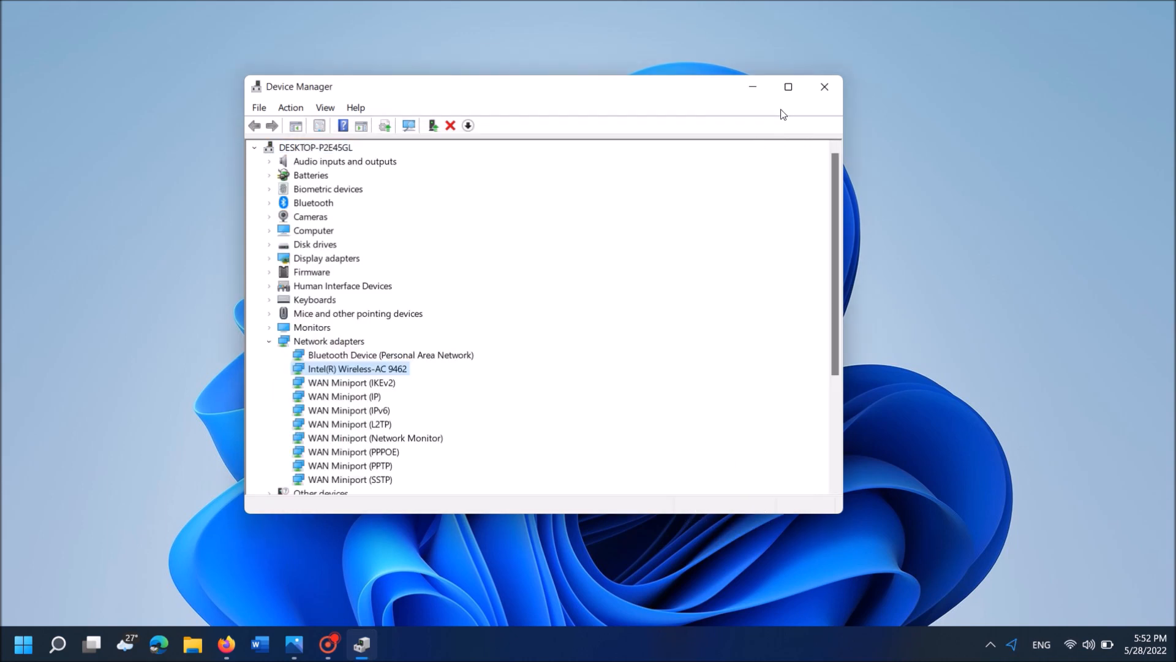
click(823, 87)
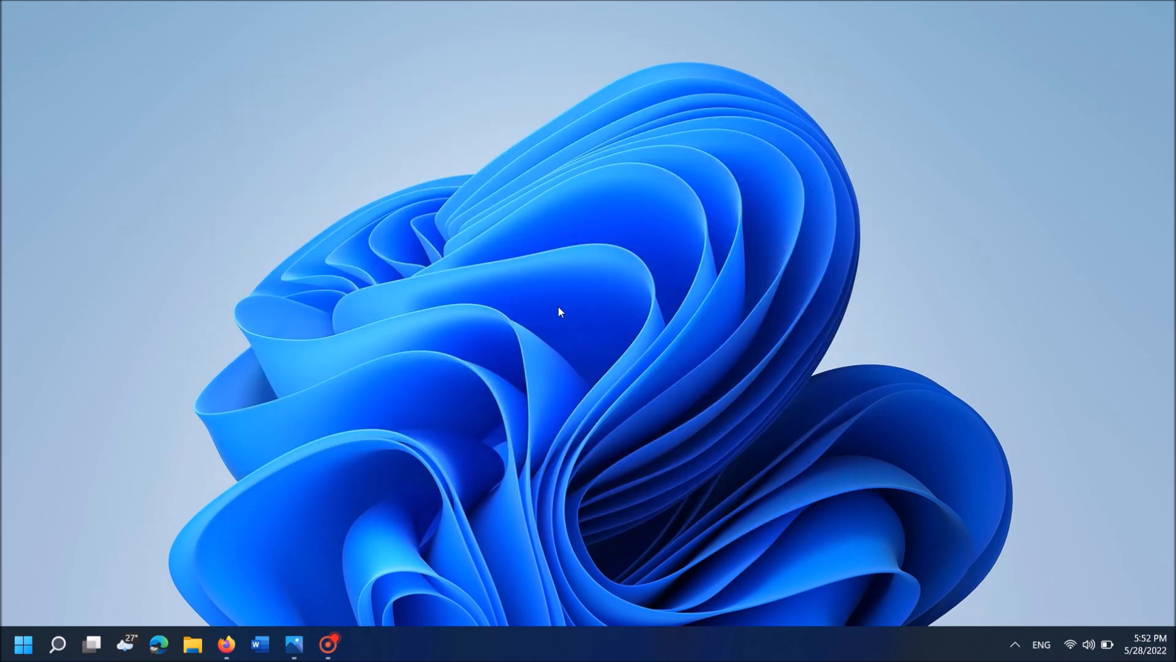